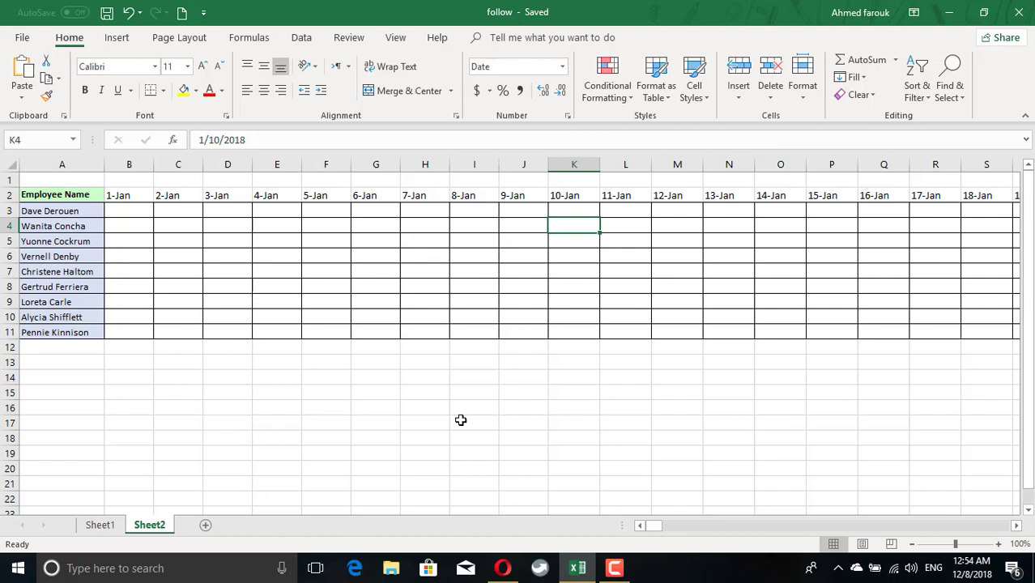
mouse_move(482, 411)
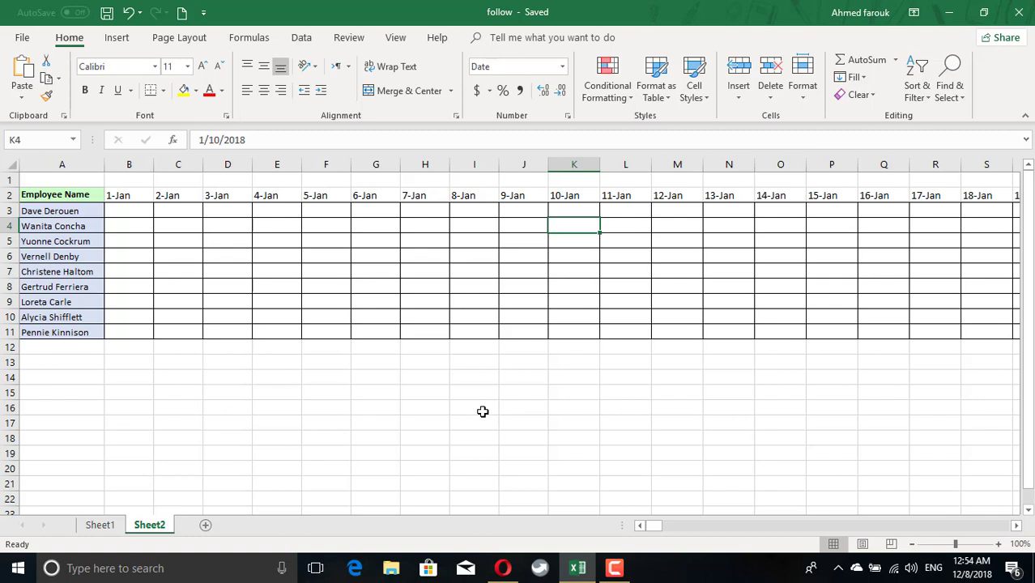
click(100, 525)
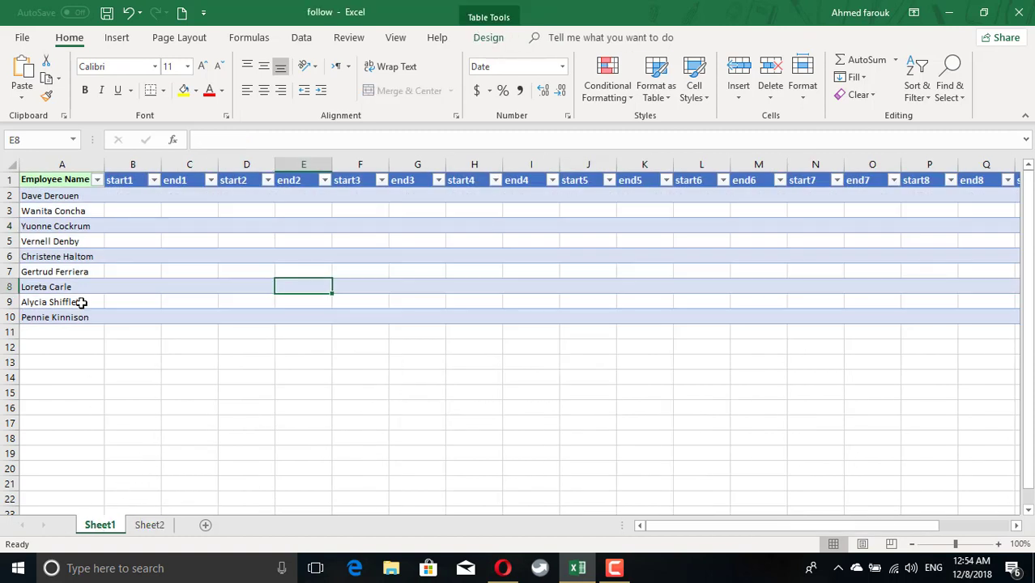
click(133, 195)
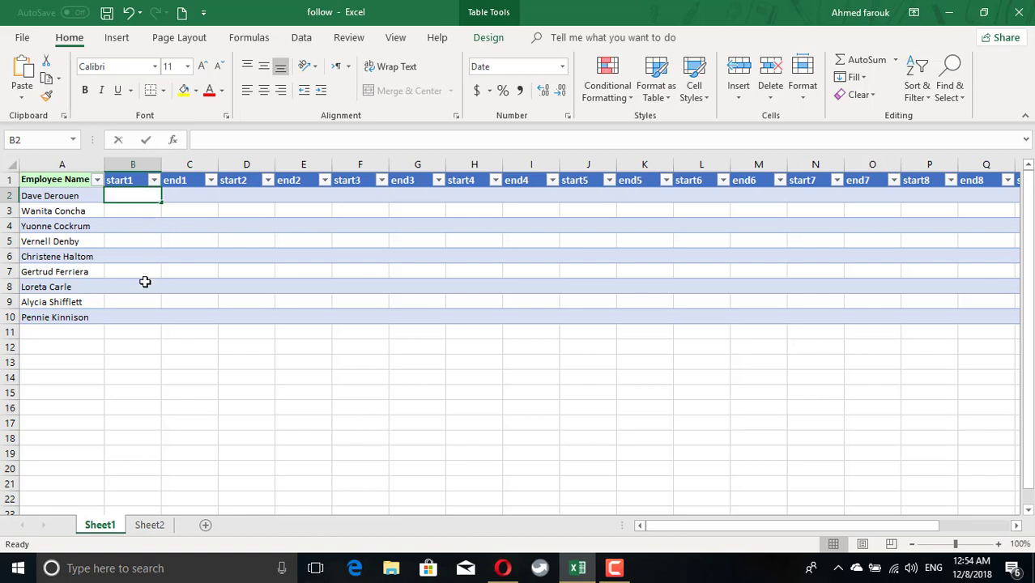
text(1/5/2018)
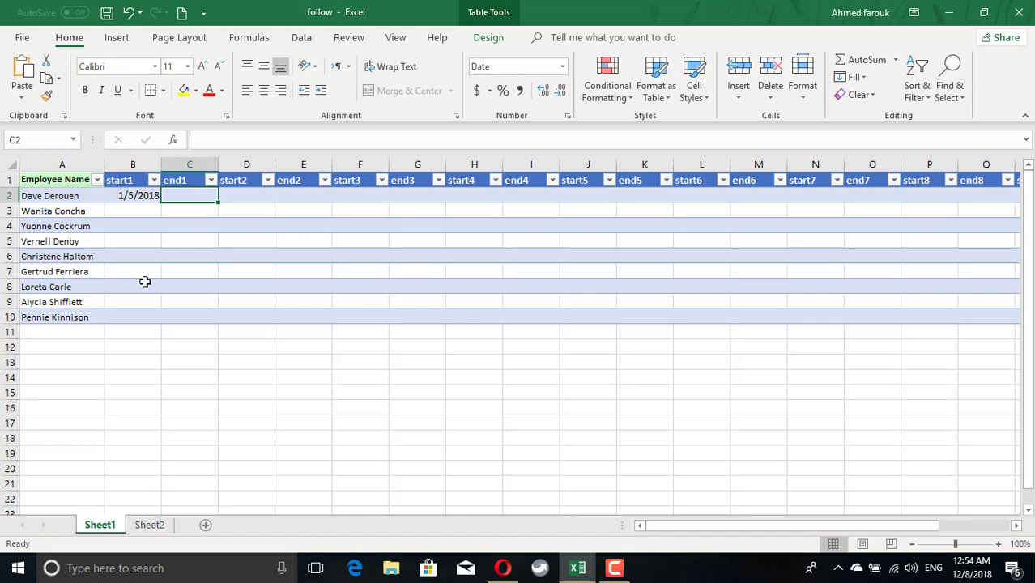
text(1/15/2018)
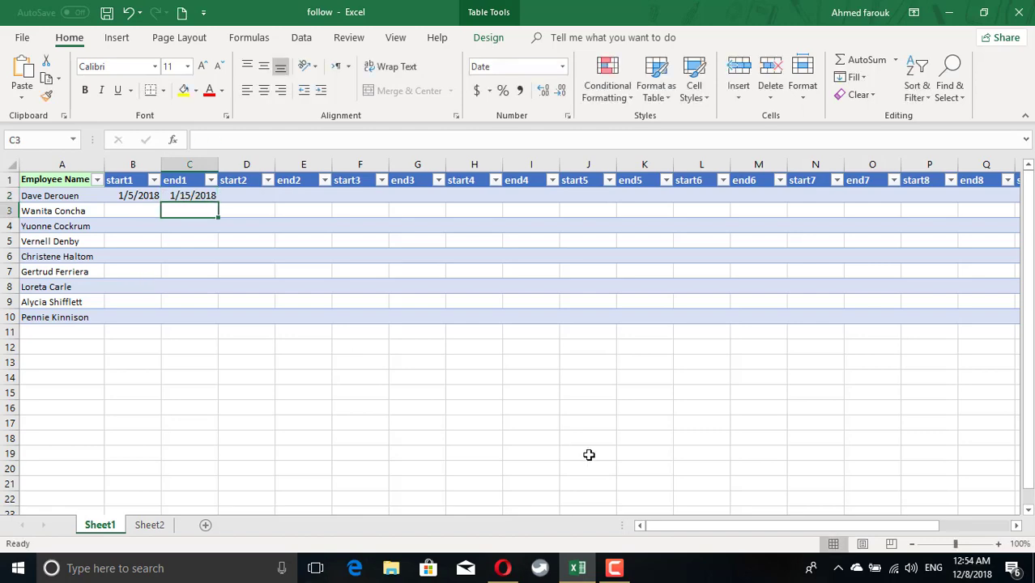
click(149, 525)
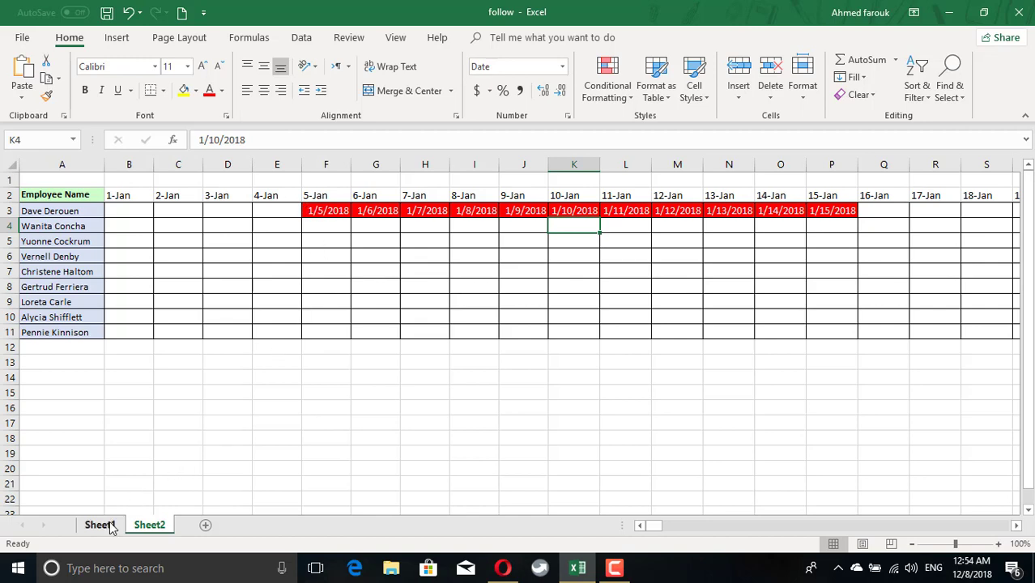
click(100, 525)
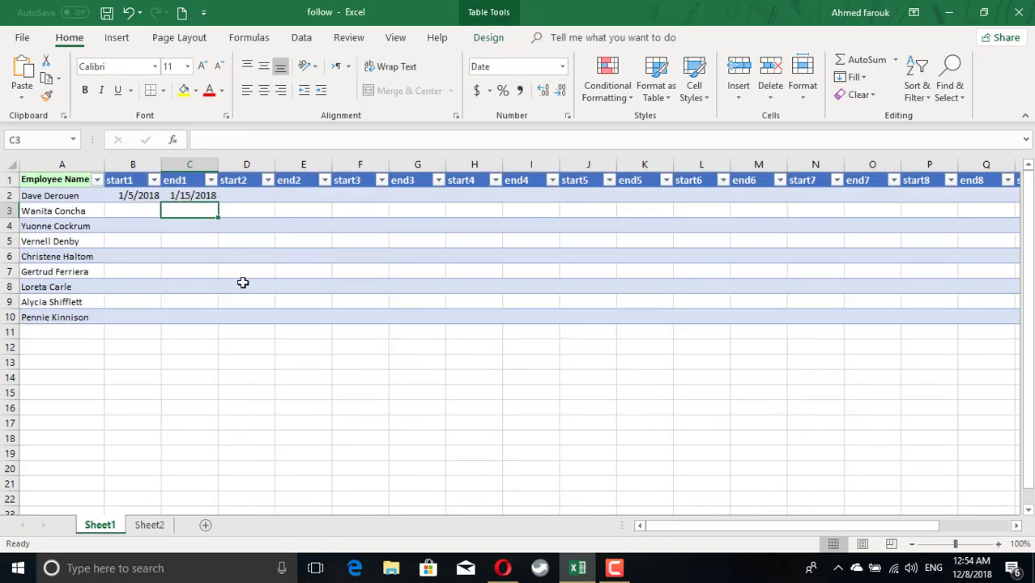
click(61, 286)
text(1)
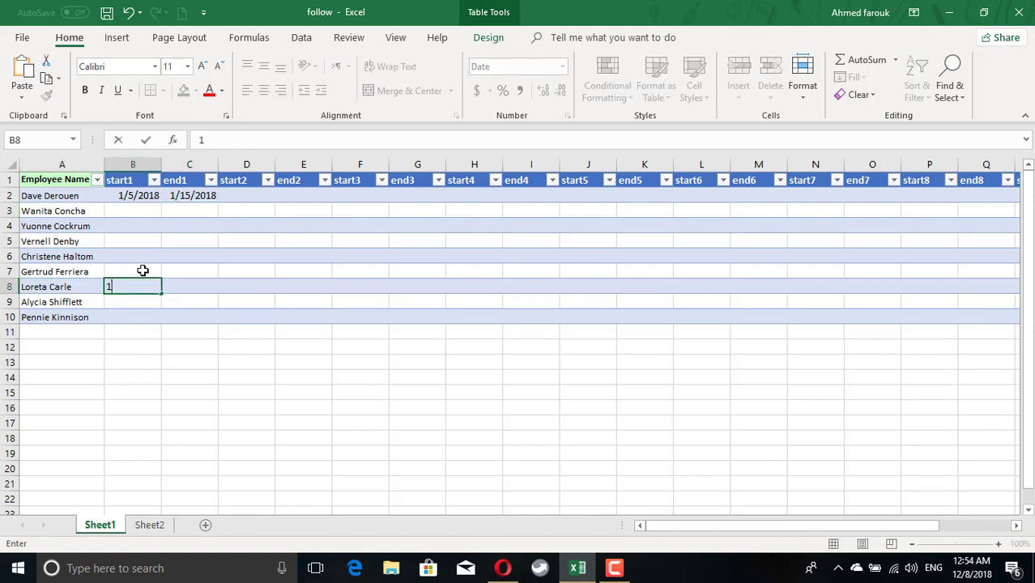
text(/20/2018)
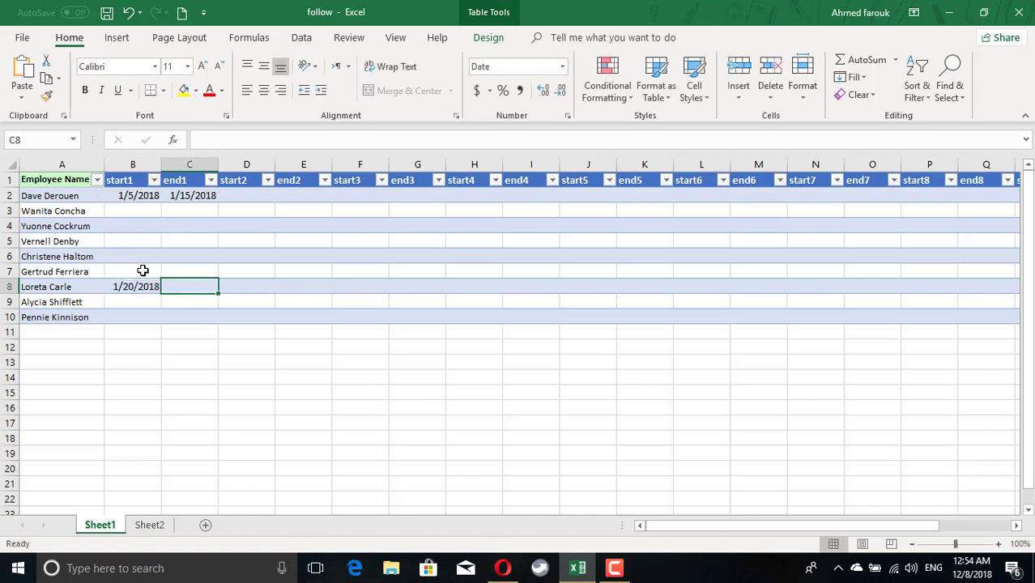
text(1/25)
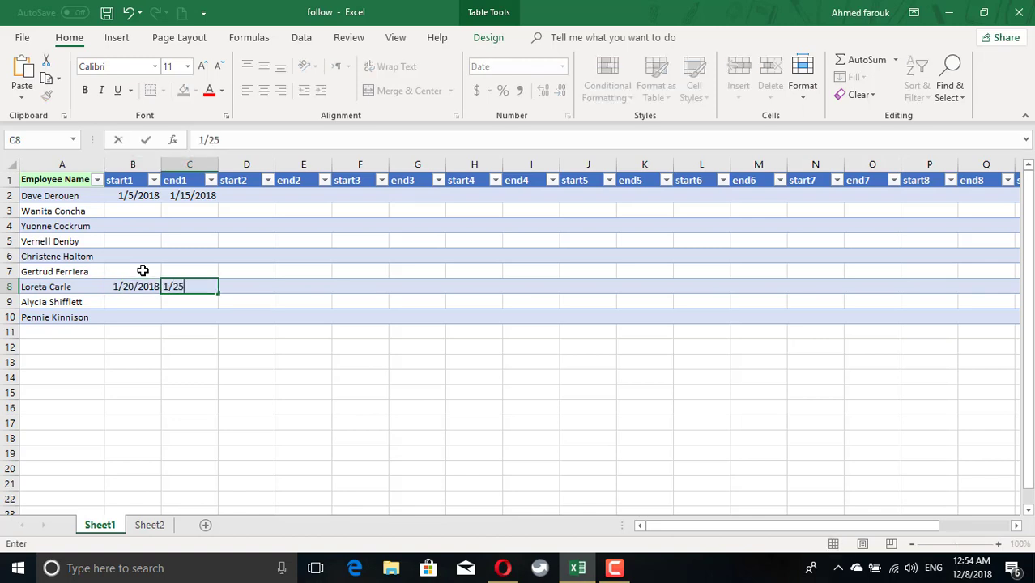
click(149, 524)
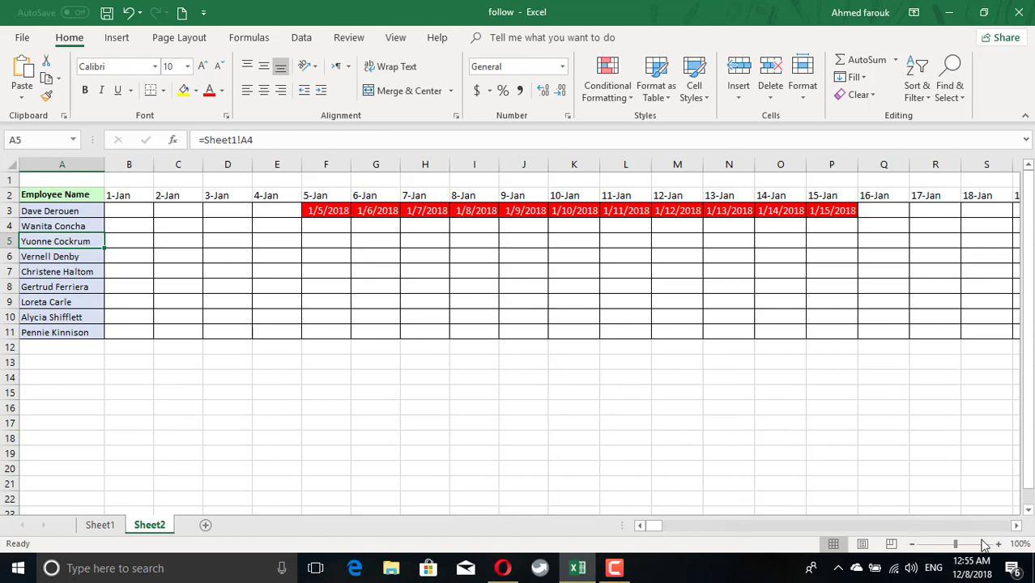
click(1015, 525)
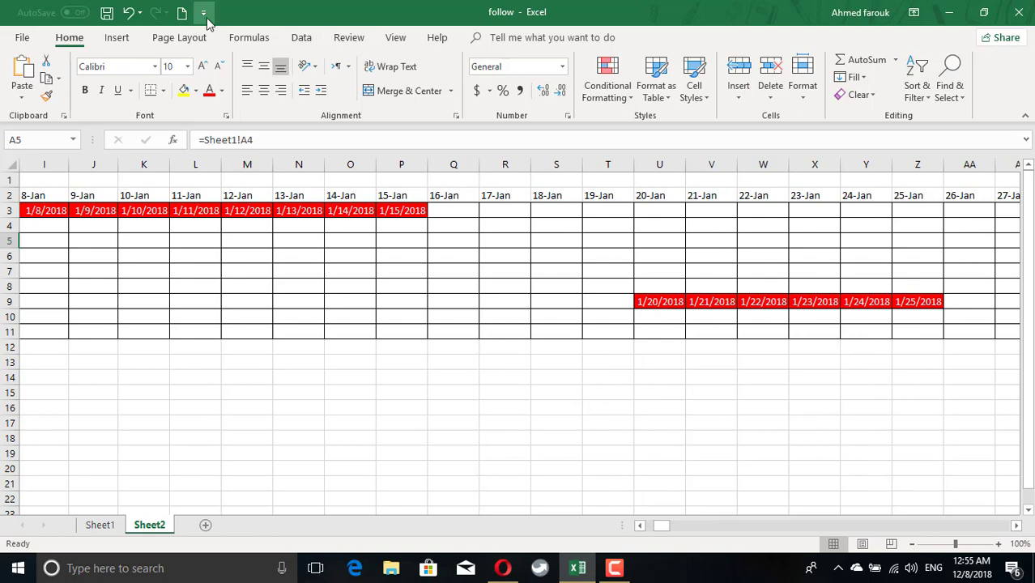
mouse_move(181, 13)
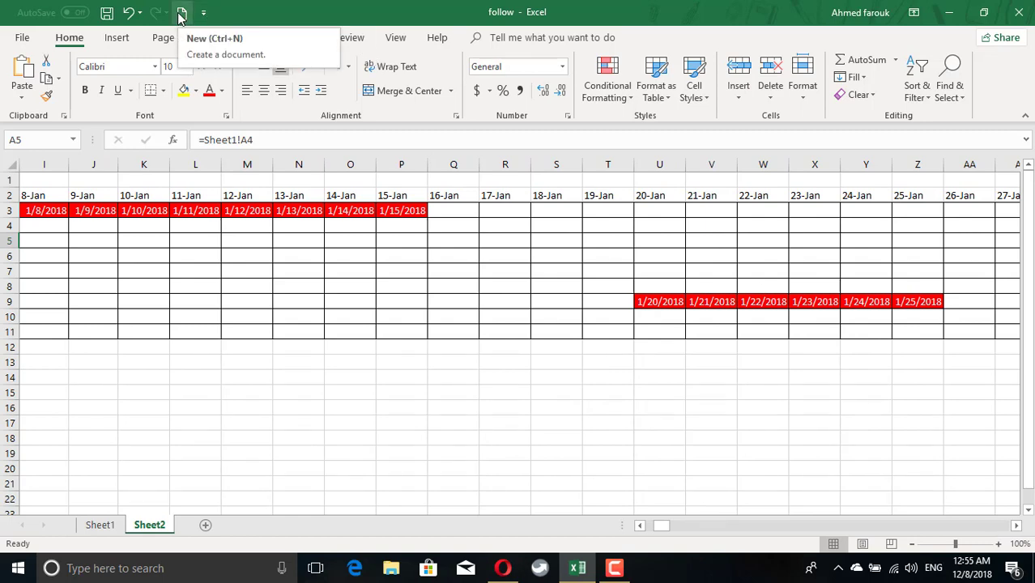
- Create a blank workbook and paste the tracker's Employee Name header and names as values
click(181, 13)
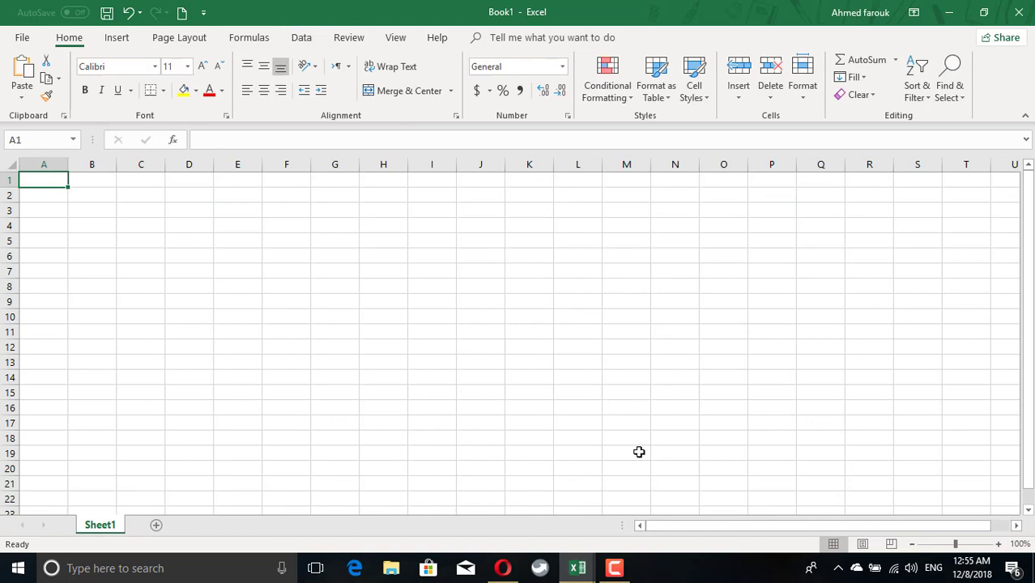
click(149, 525)
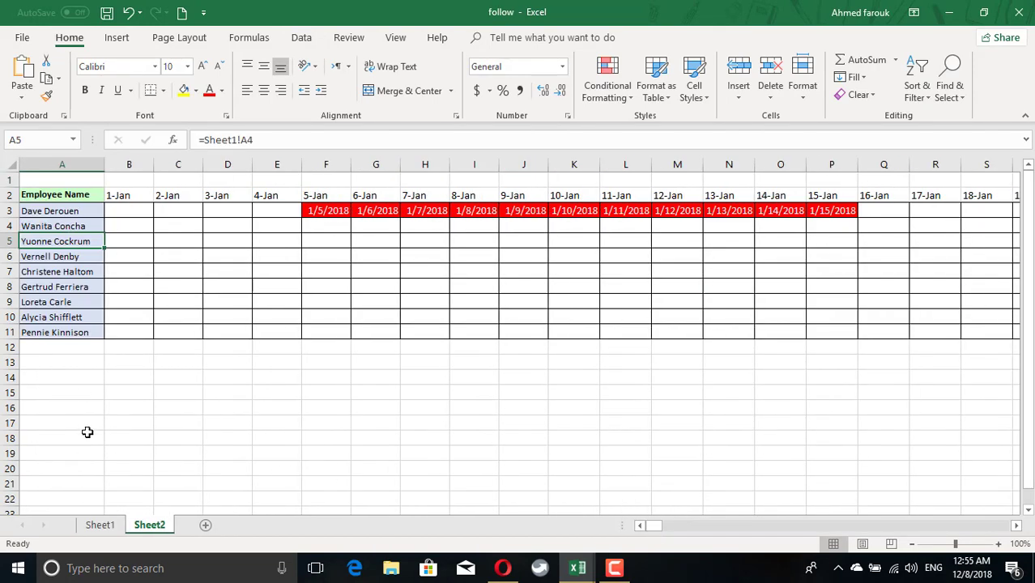
click(100, 524)
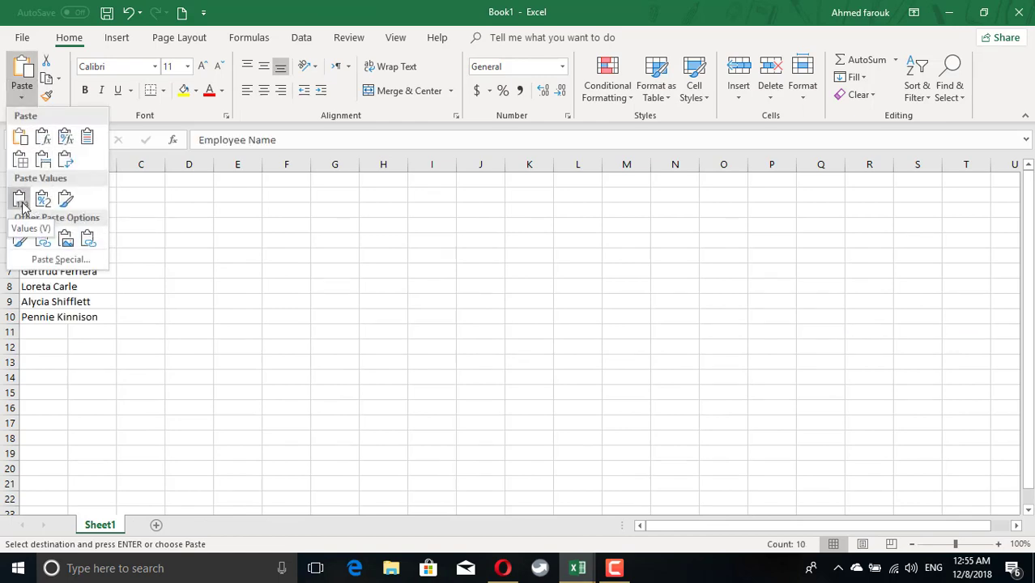
click(20, 200)
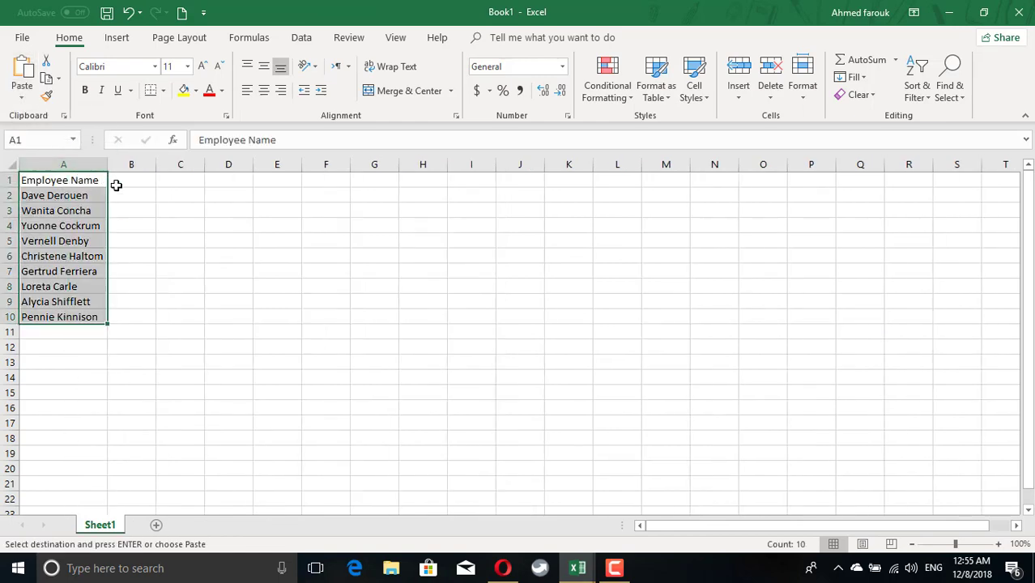
click(131, 180)
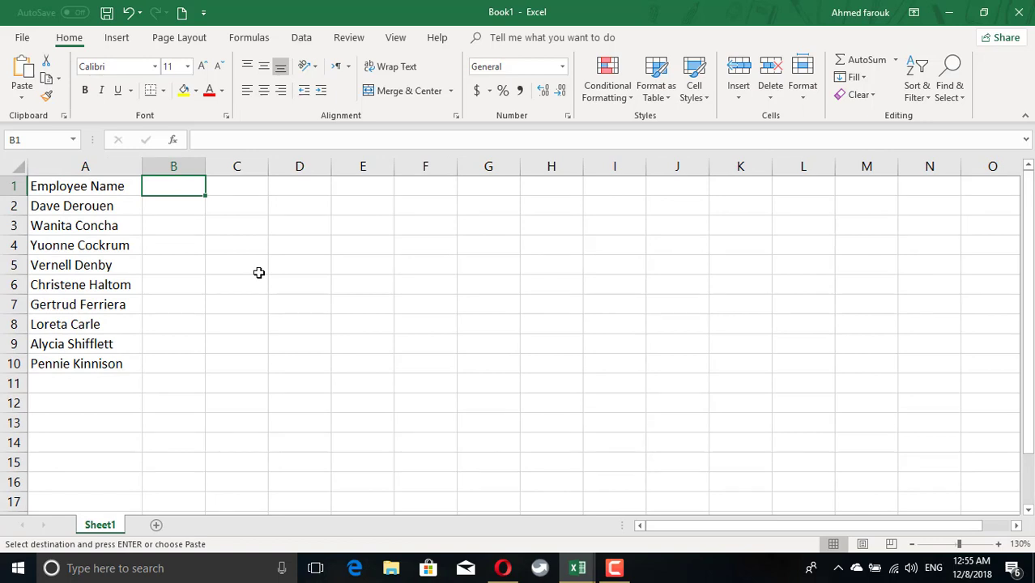
- Enter headings start1, end1, start2, end2, start3 and end3 across B1:G1
text(start)
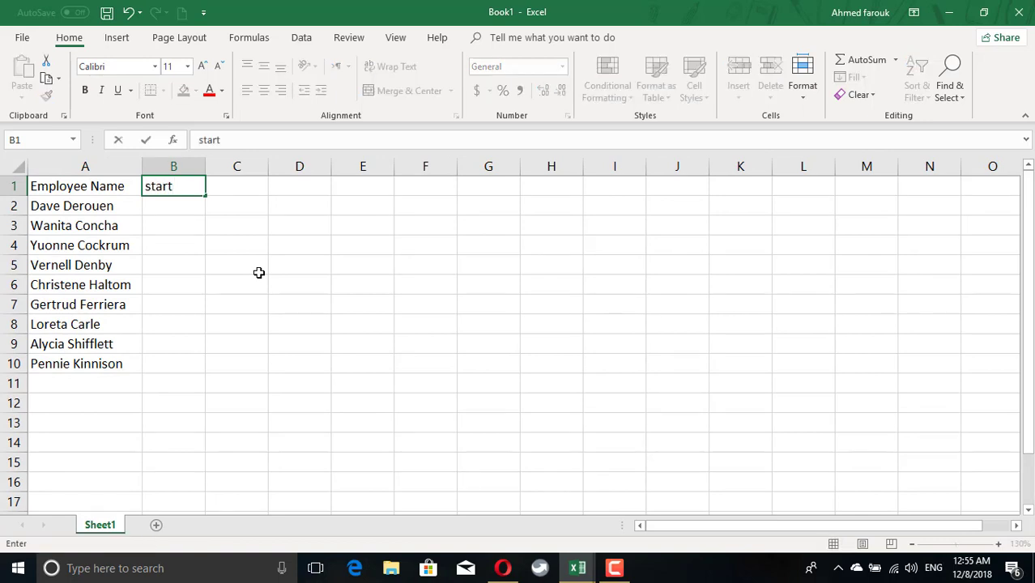
text(1)
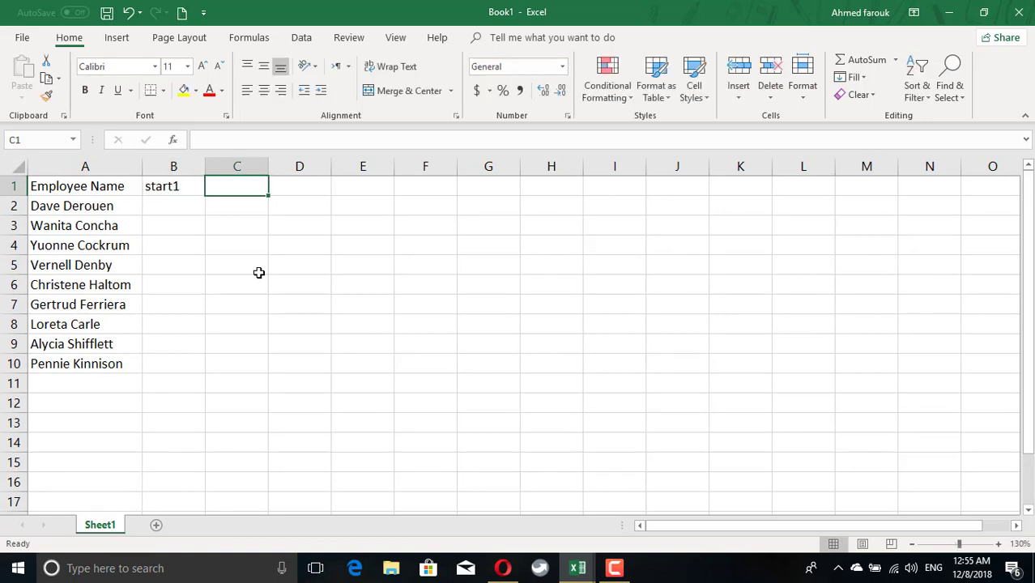
text(end`)
click(299, 186)
text(start2)
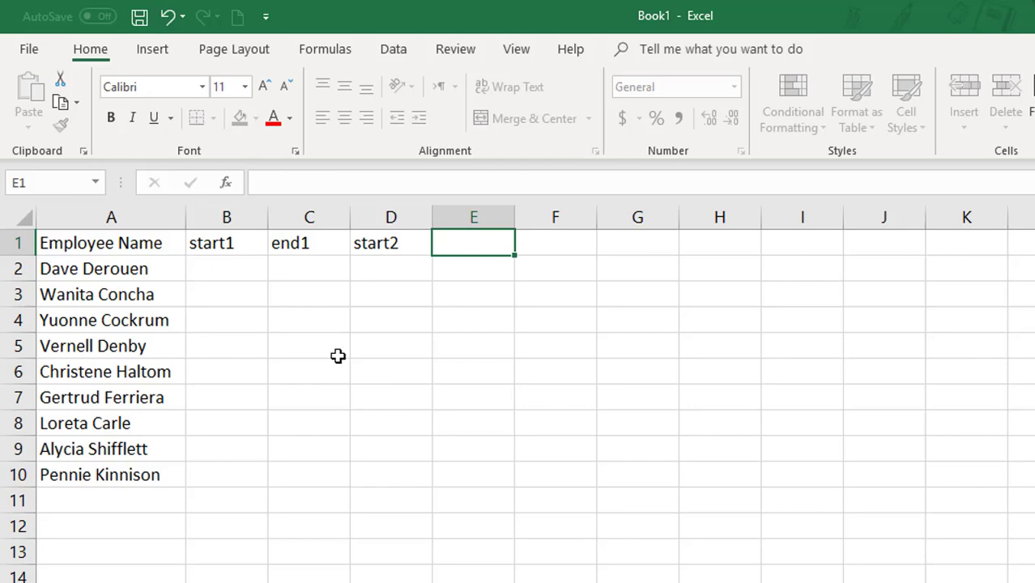
text(end2)
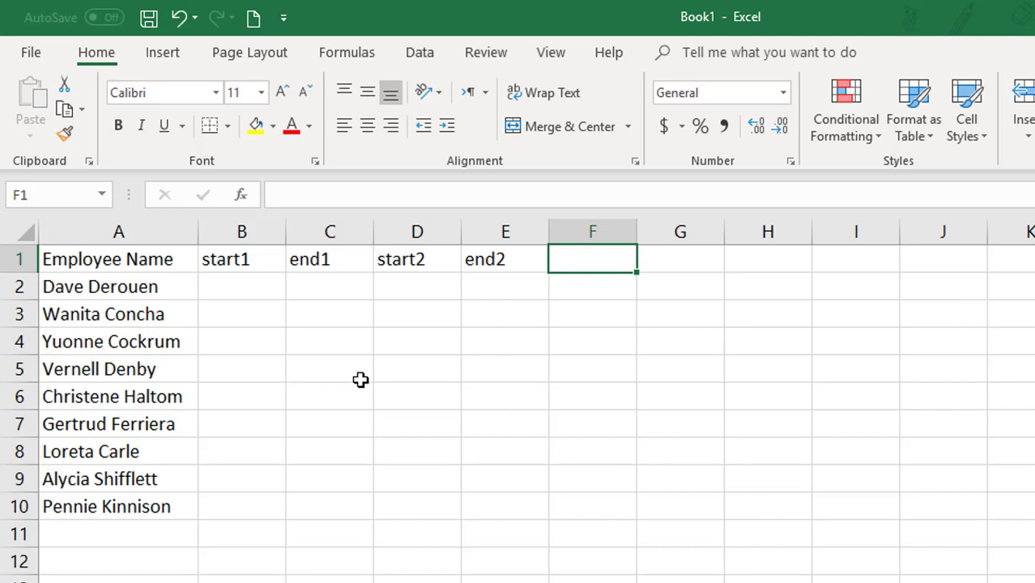
text(start3)
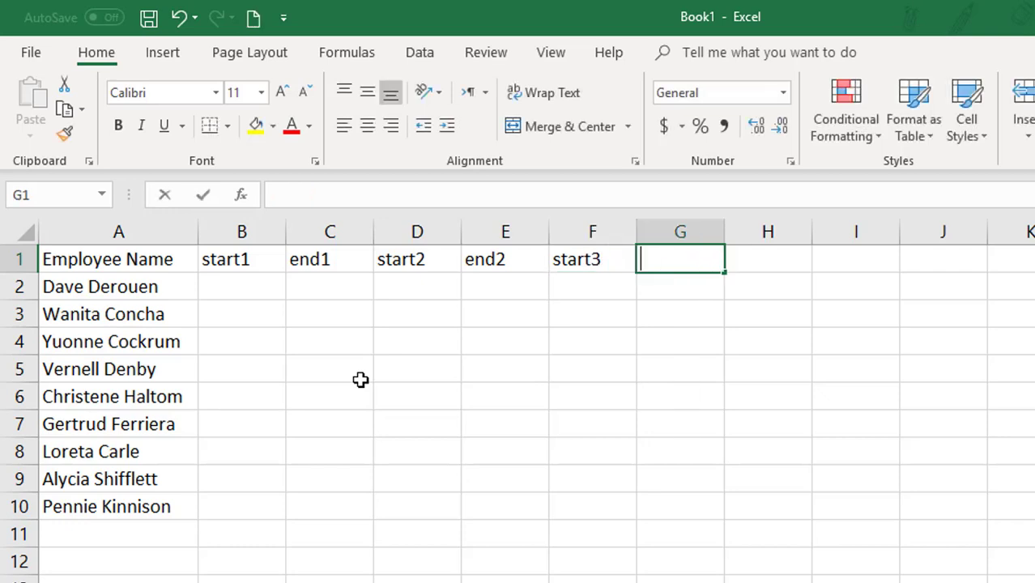
text(end3)
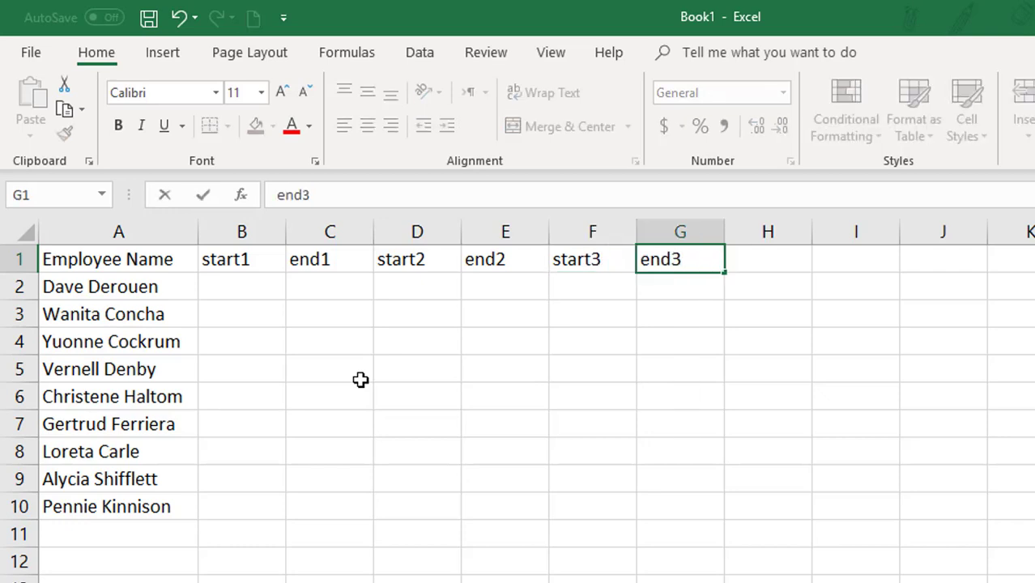
click(99, 368)
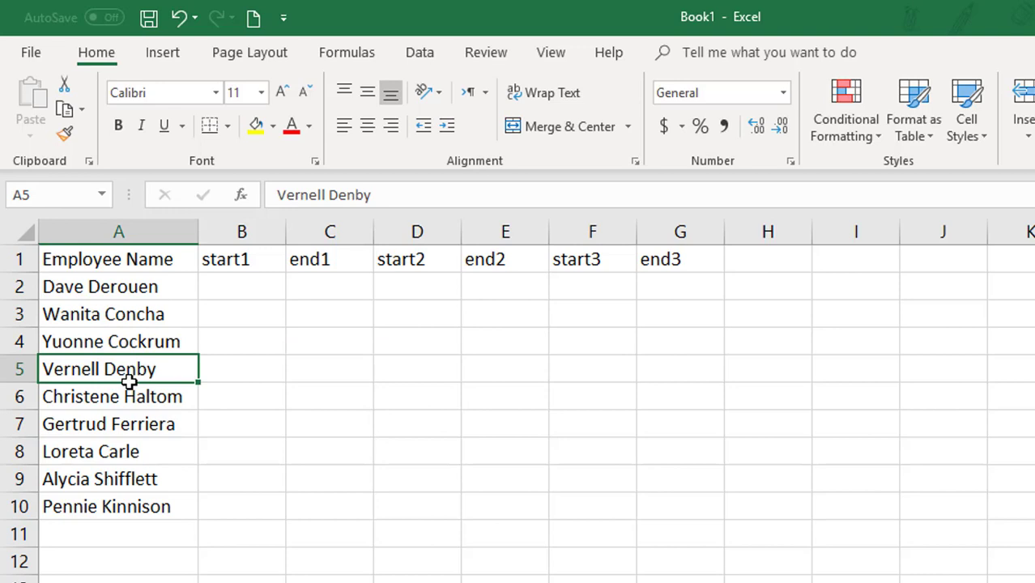
- Select all the data and convert it into a table with headers
key(ctrl+a)
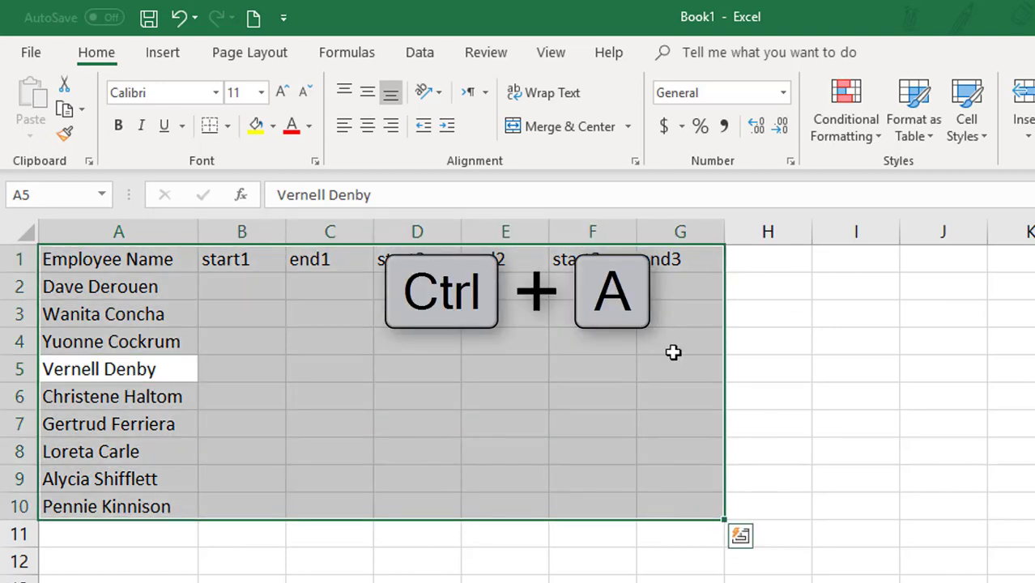
key(ctrl+t)
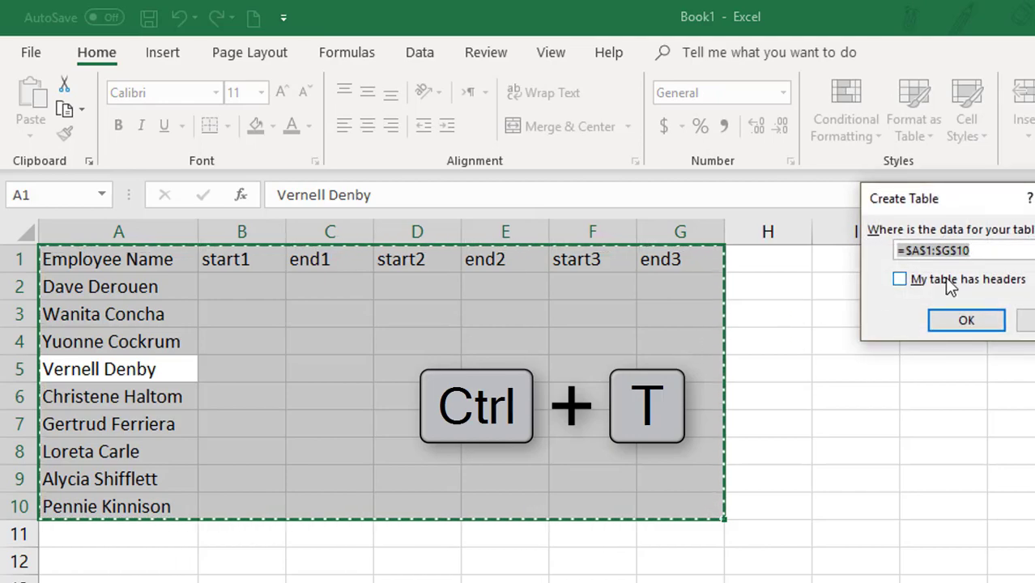
click(966, 320)
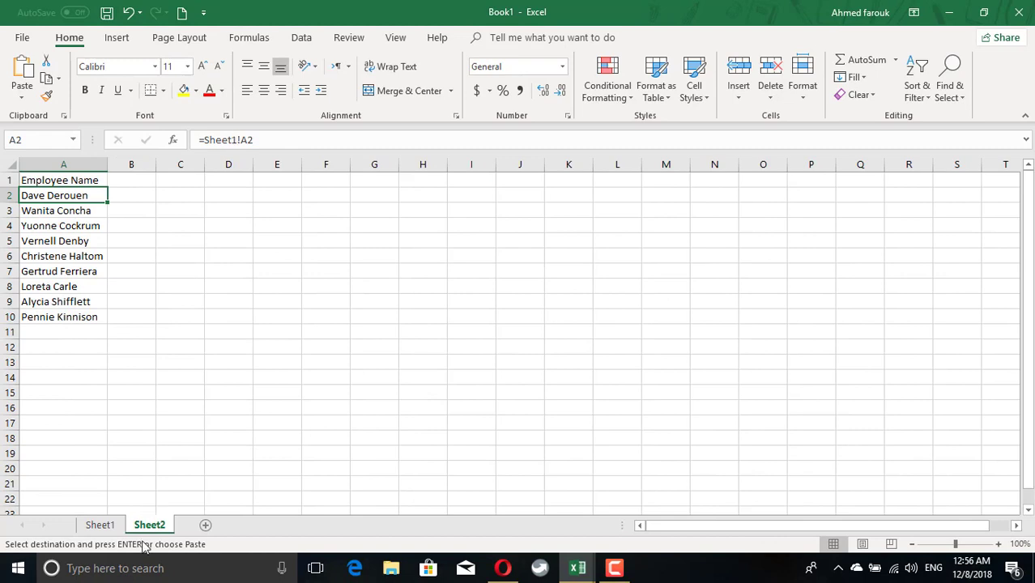
click(100, 525)
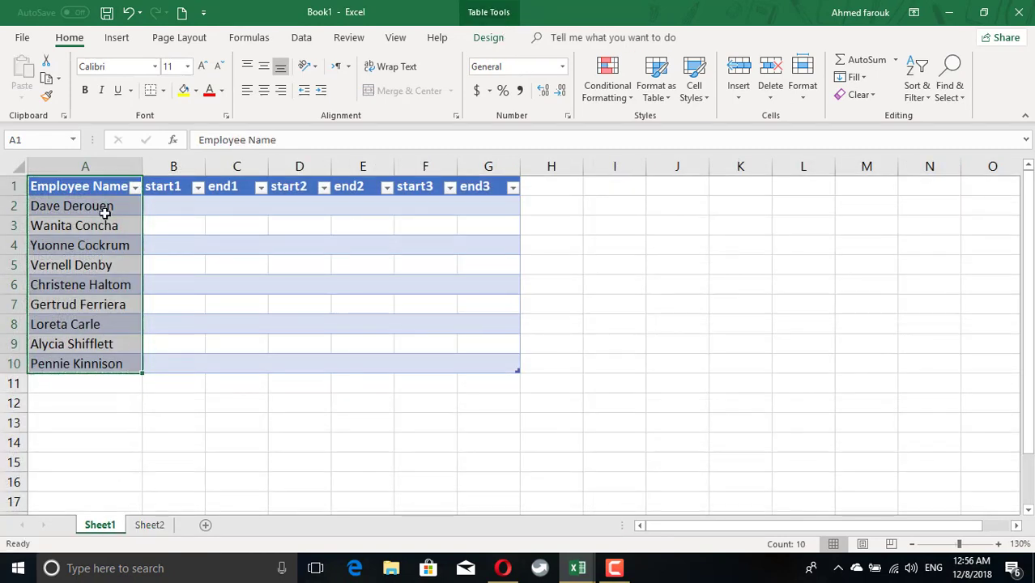
double_click(71, 204)
text(mark)
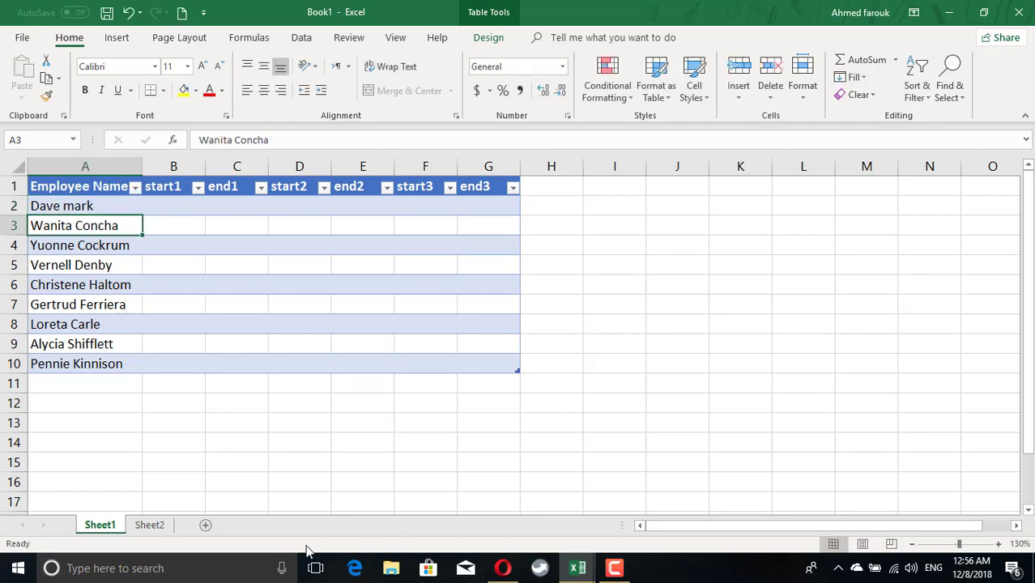
click(149, 525)
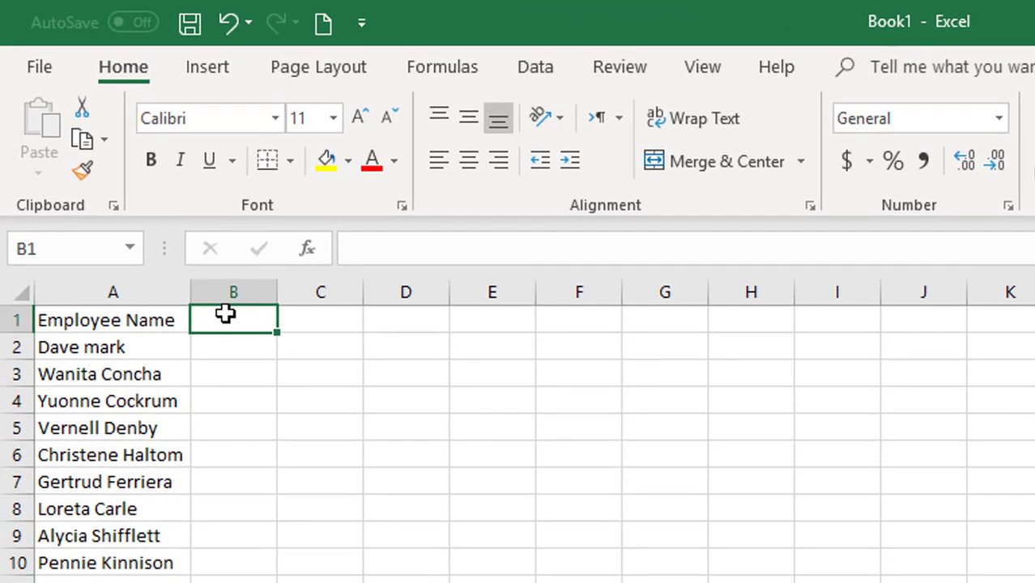
- Enter 1/1 in B1 and fill a daily date series across the row to 12/31/2018
text(1/1)
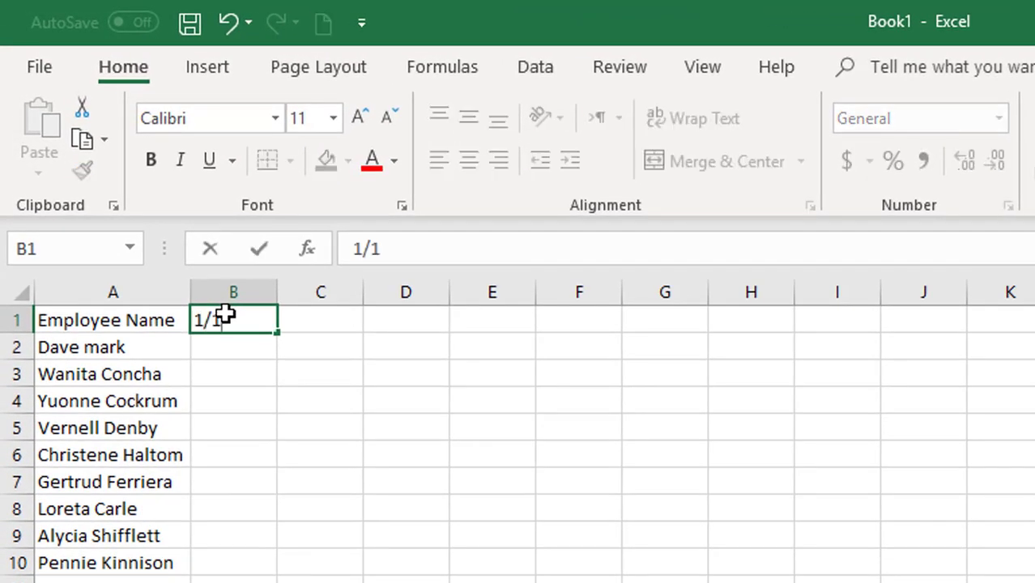
key(enter)
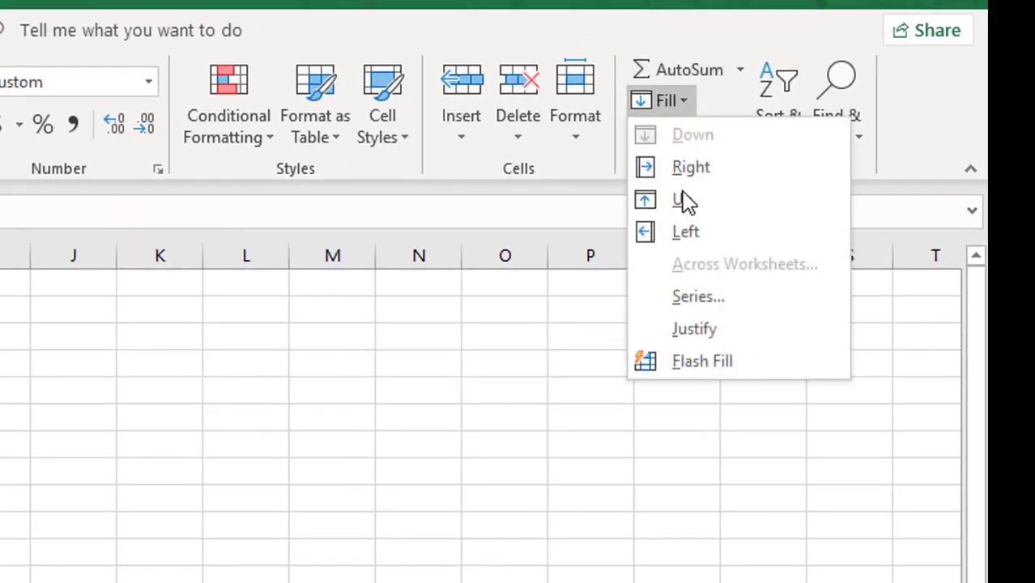
click(698, 296)
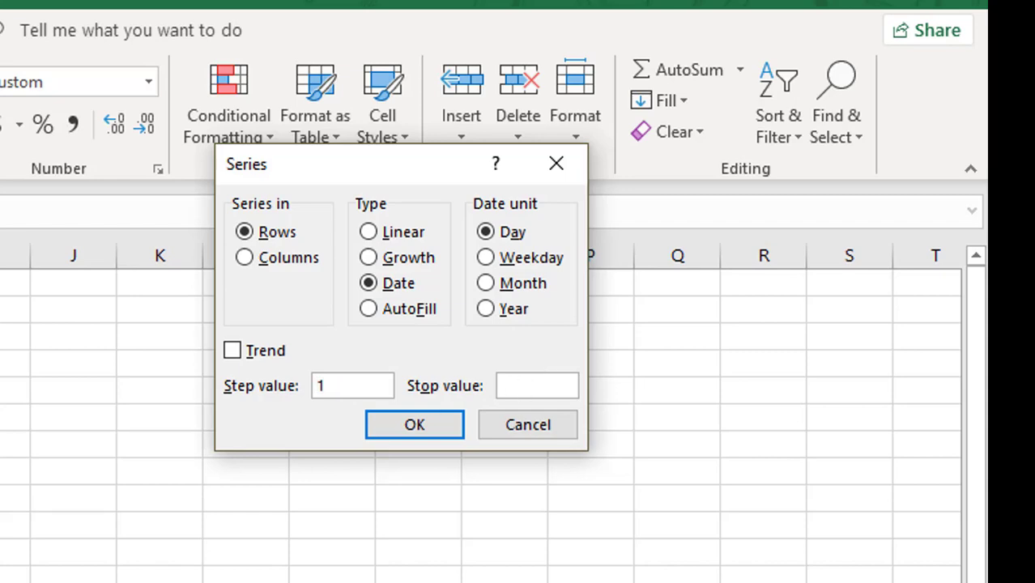
text(12/)
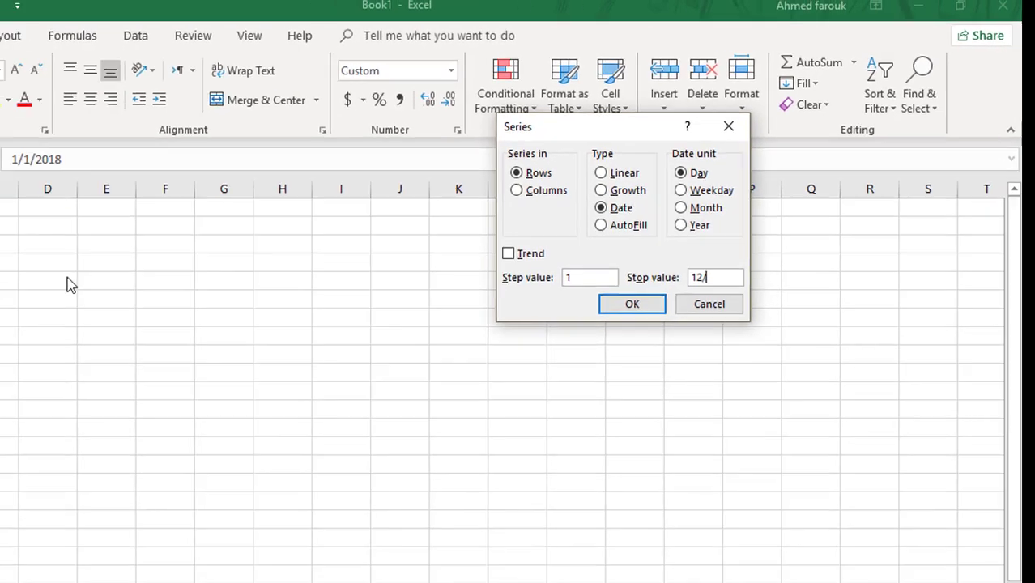
click(631, 303)
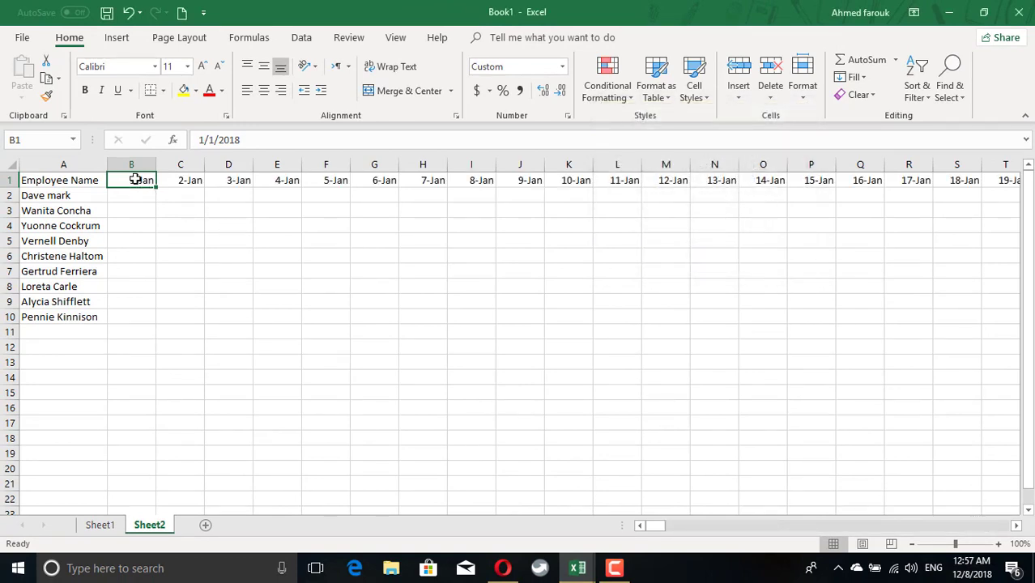
- Fill the header dates down the employee rows, then clear those rows again
key(ctrl+shift+right)
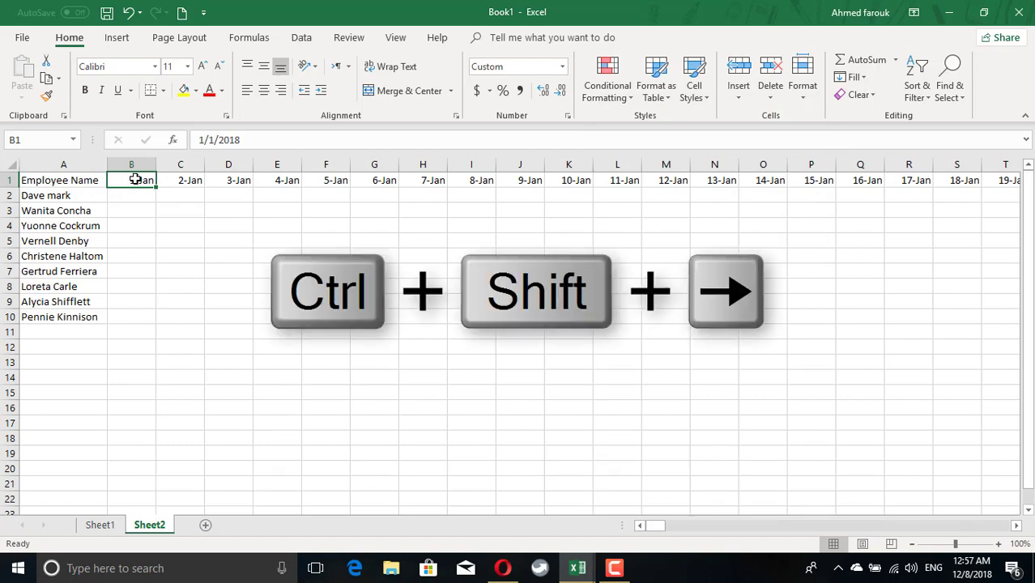
key(ctrl+shift+right)
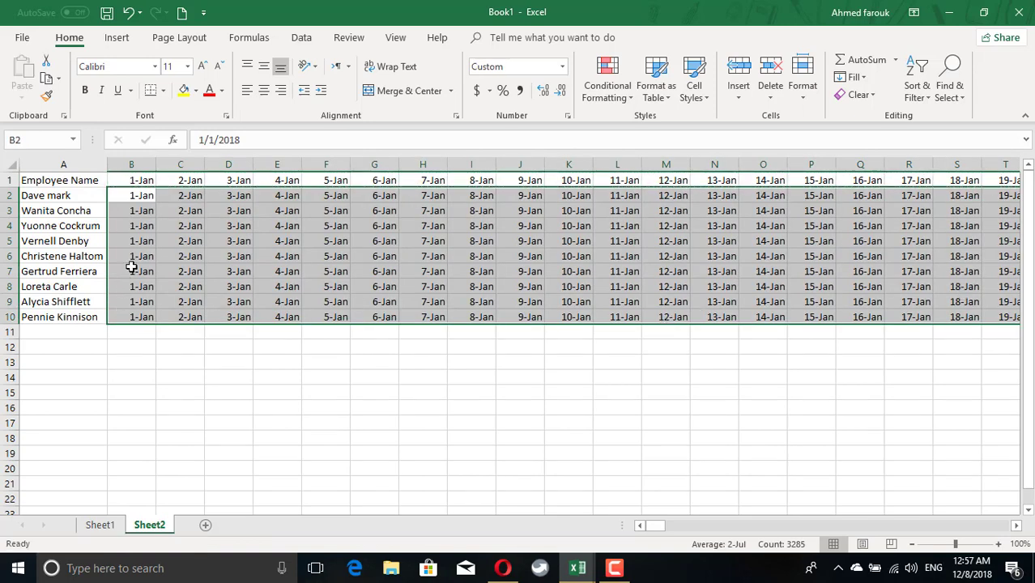
click(63, 164)
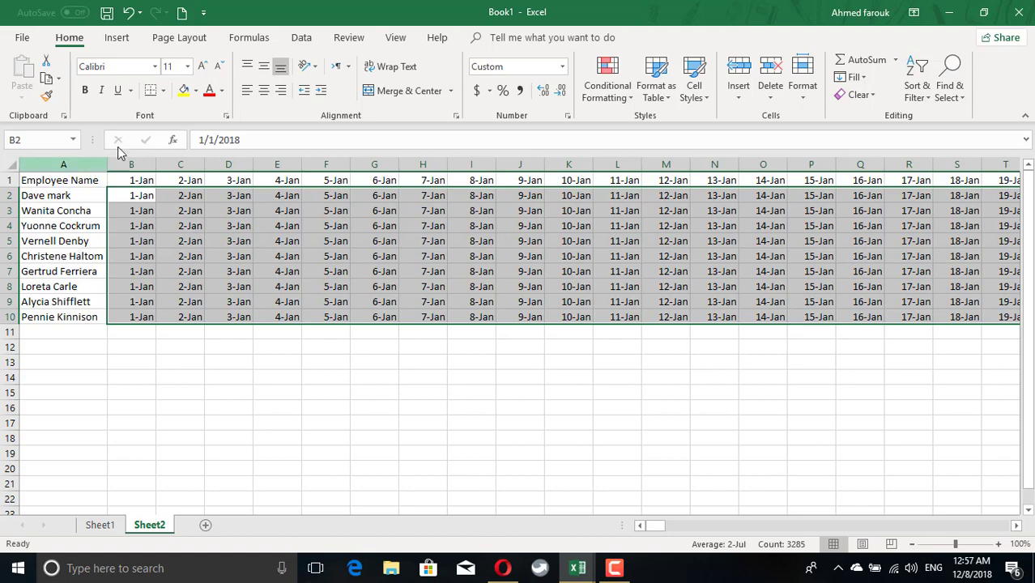
click(223, 90)
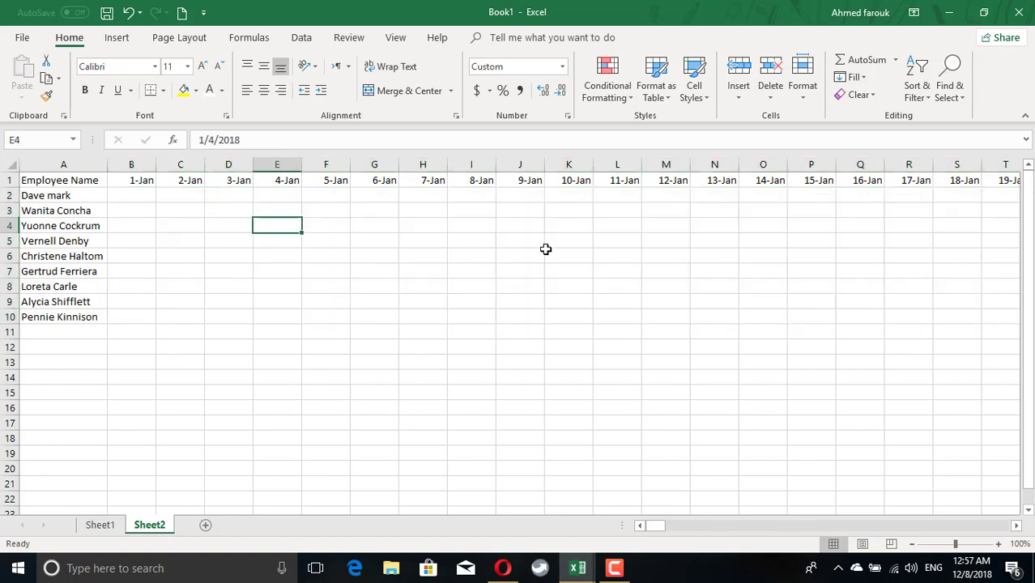
- Select the employee date cells and add a 'between' rule bounded by Sheet1's start1 and end1
click(568, 225)
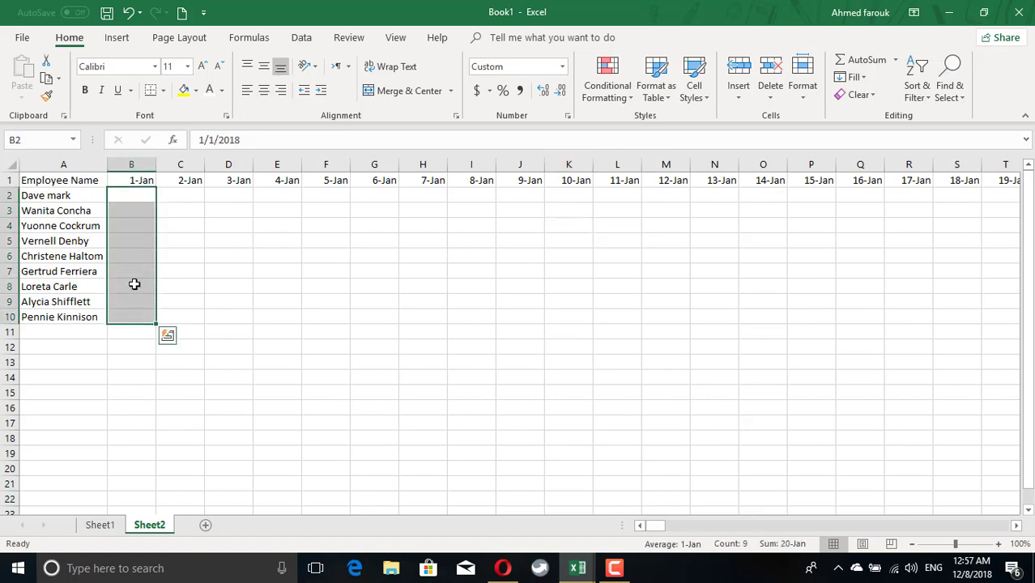
click(131, 195)
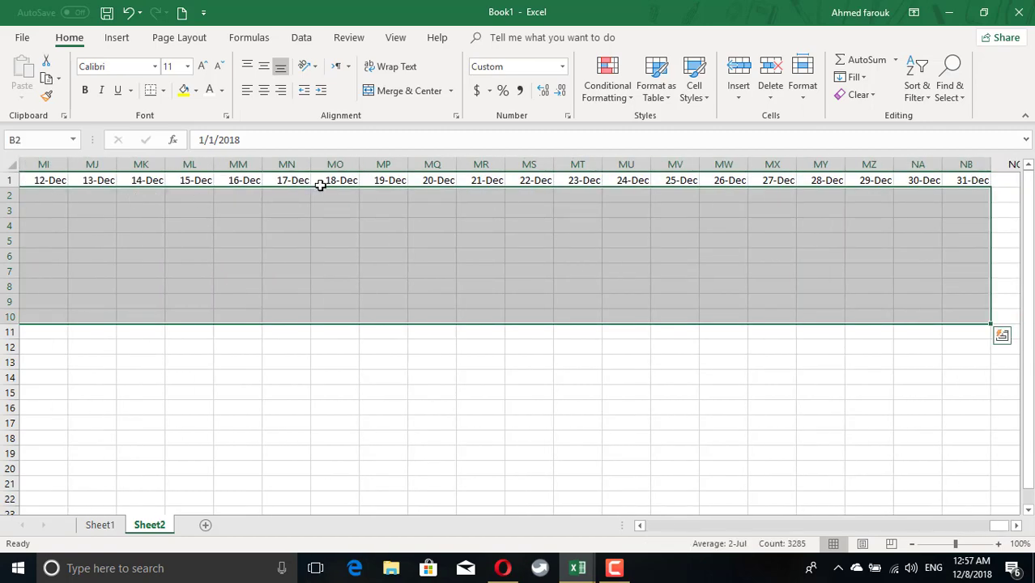
click(606, 77)
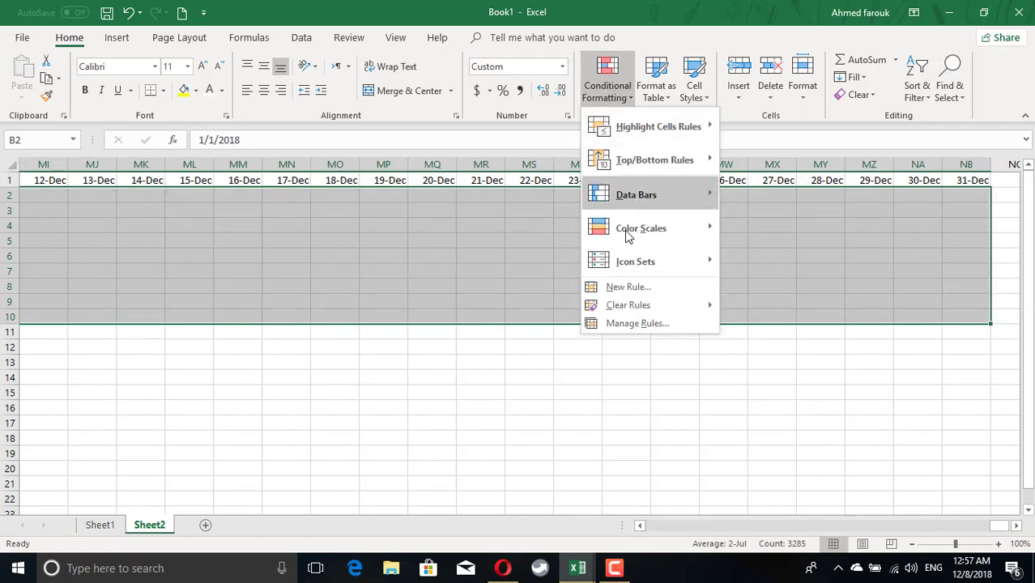
click(627, 286)
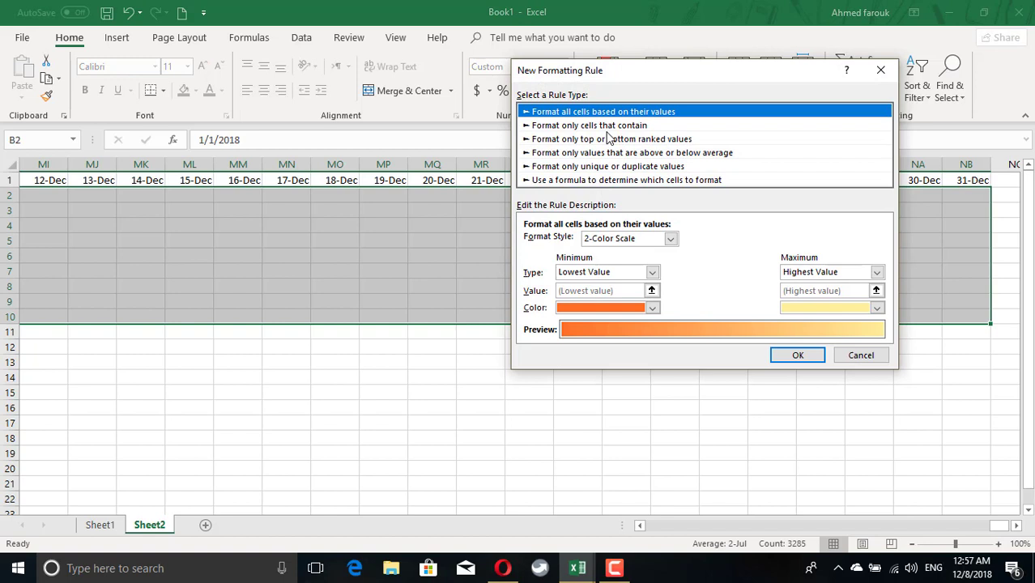
click(589, 125)
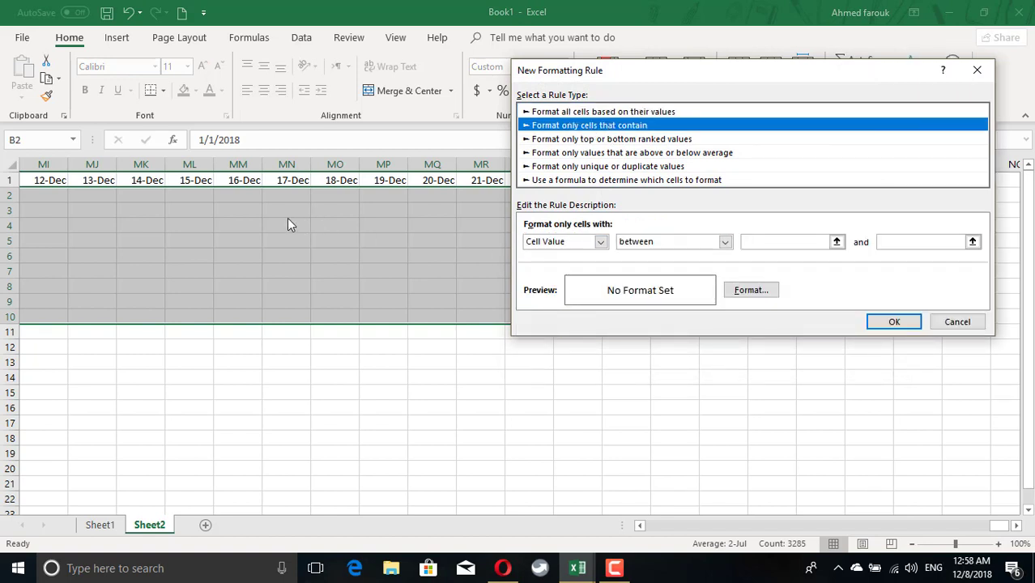
mouse_move(783, 262)
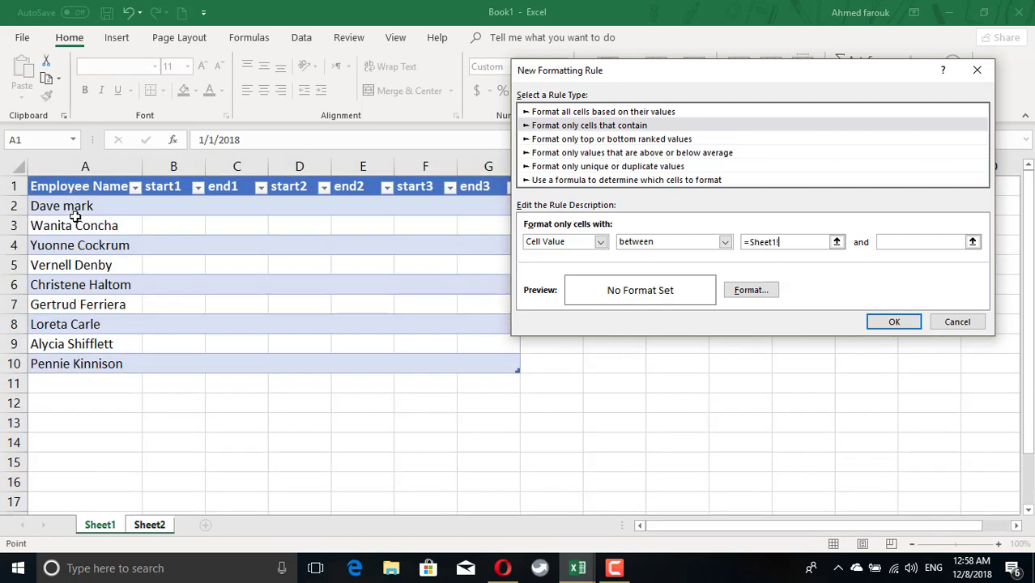
click(173, 206)
text(=Sheet1!)
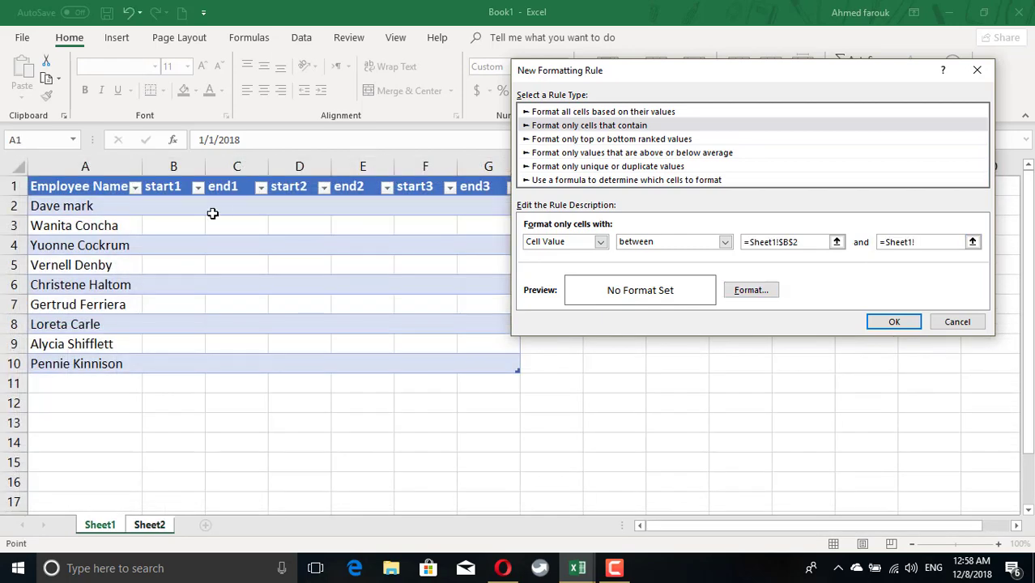
click(236, 205)
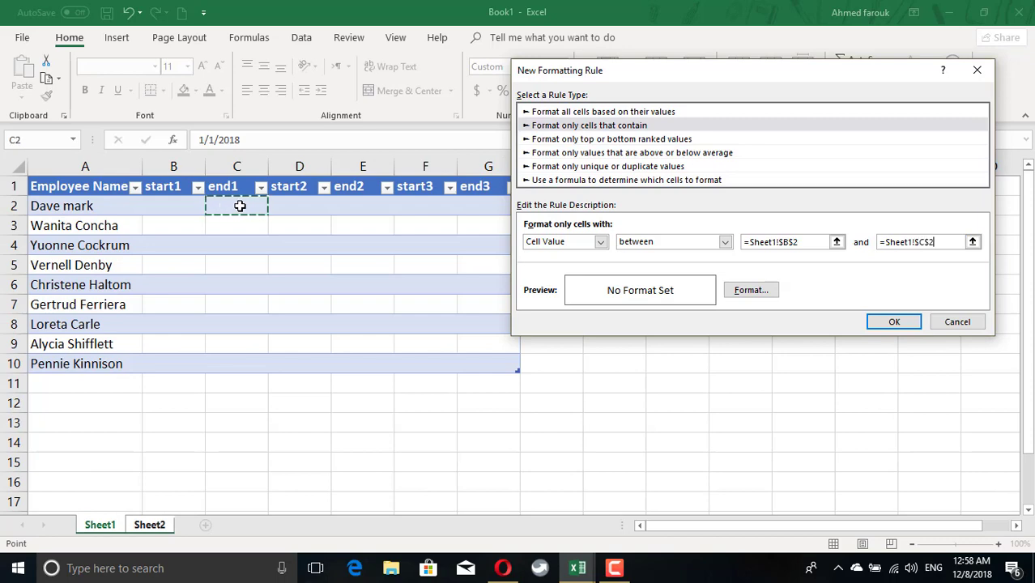
- Give the date-range rule a red fill and save it
click(750, 290)
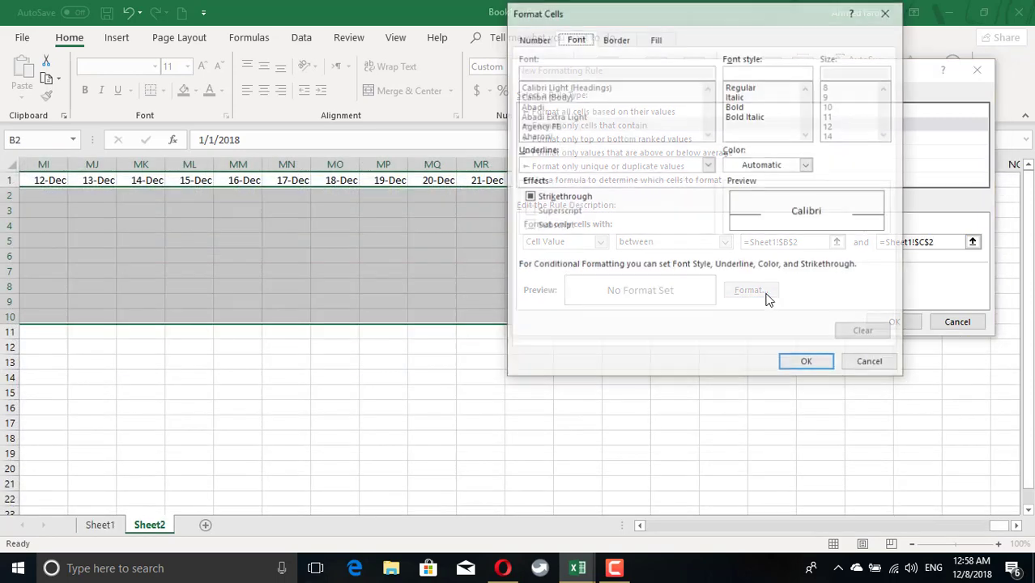
click(656, 38)
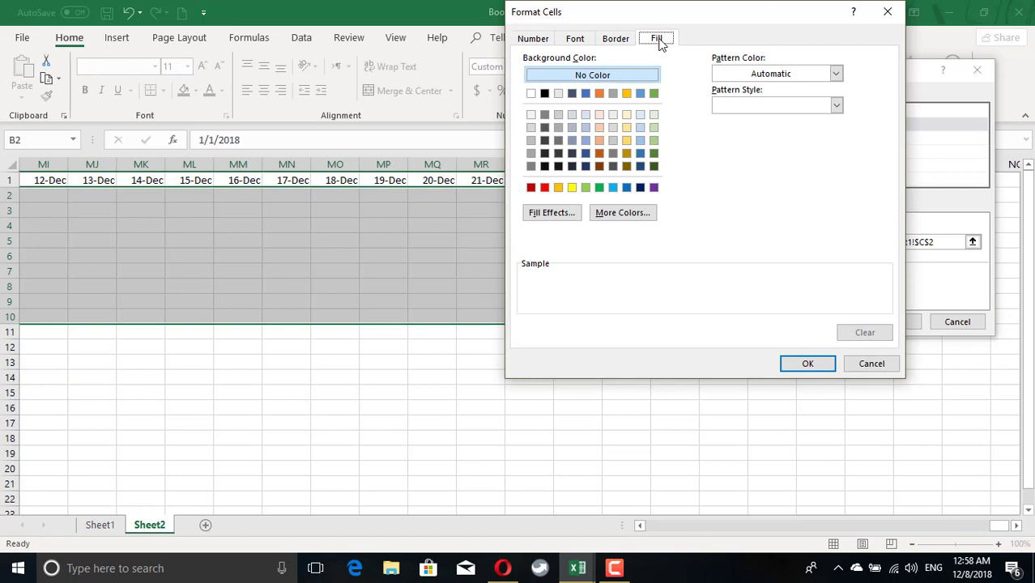
click(531, 187)
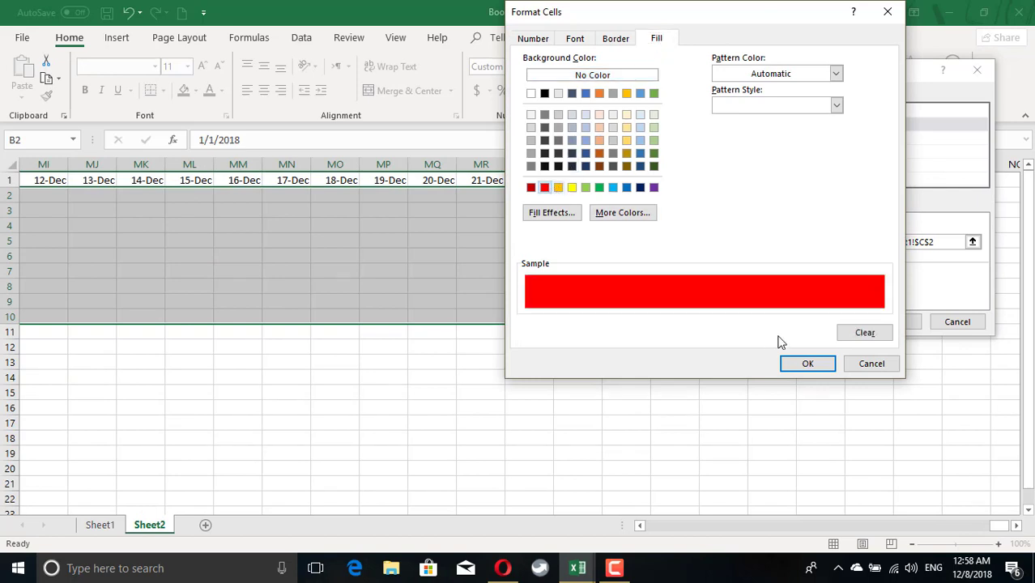
click(808, 363)
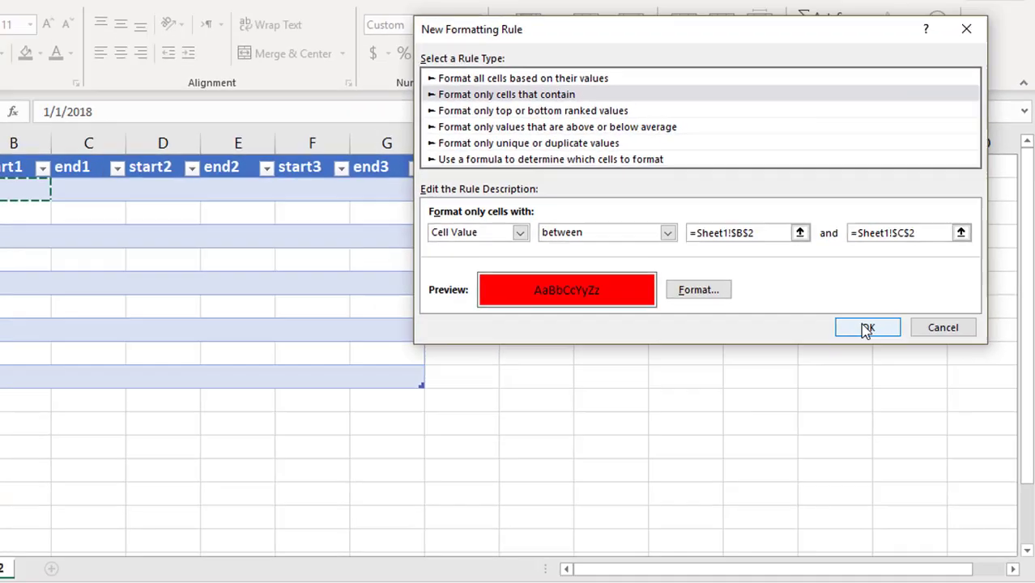
click(867, 327)
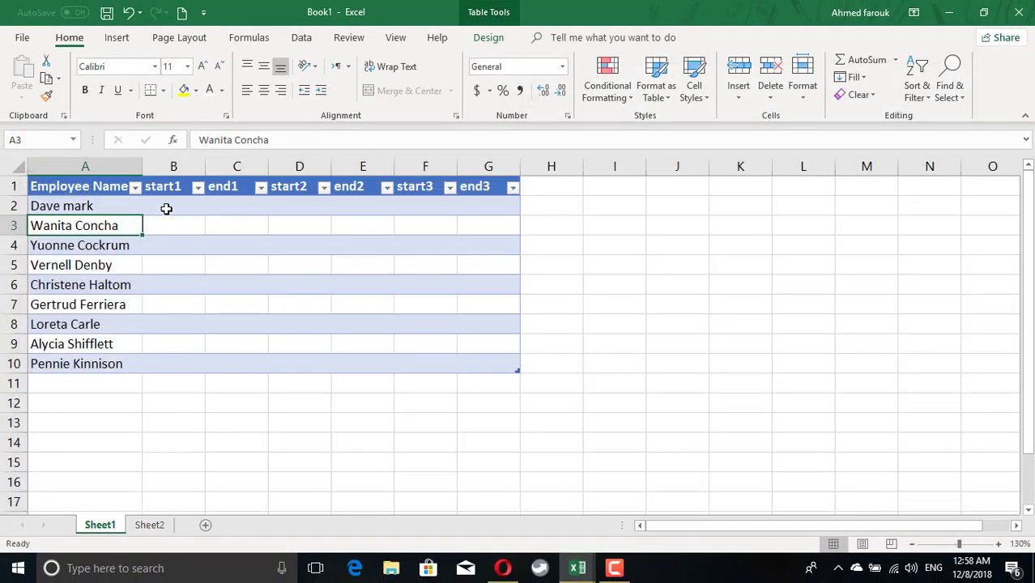
- Enter 1/1 to 1/10 as the first employee's first leave and check Sheet2
text(1/1)
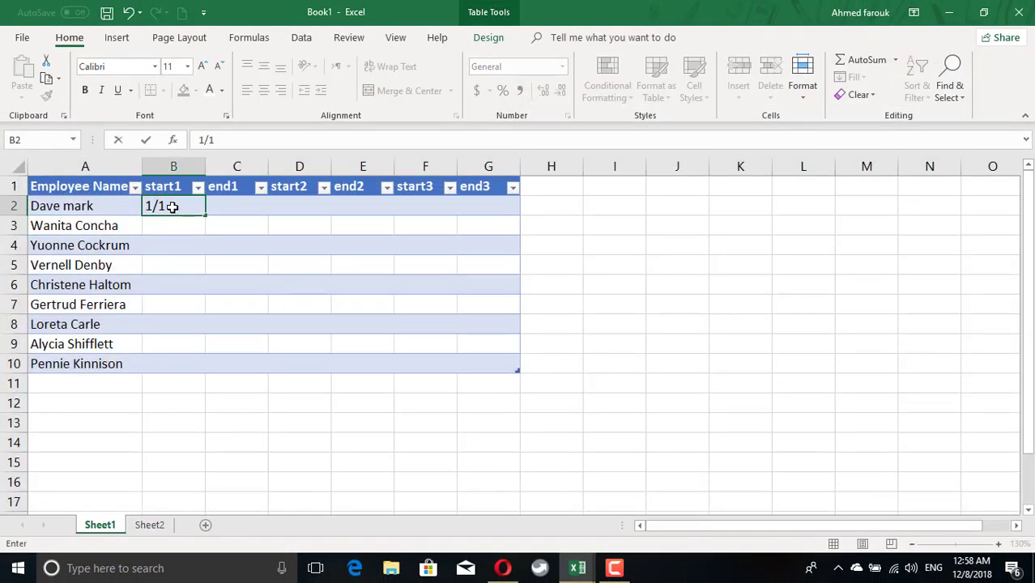
text(1/10)
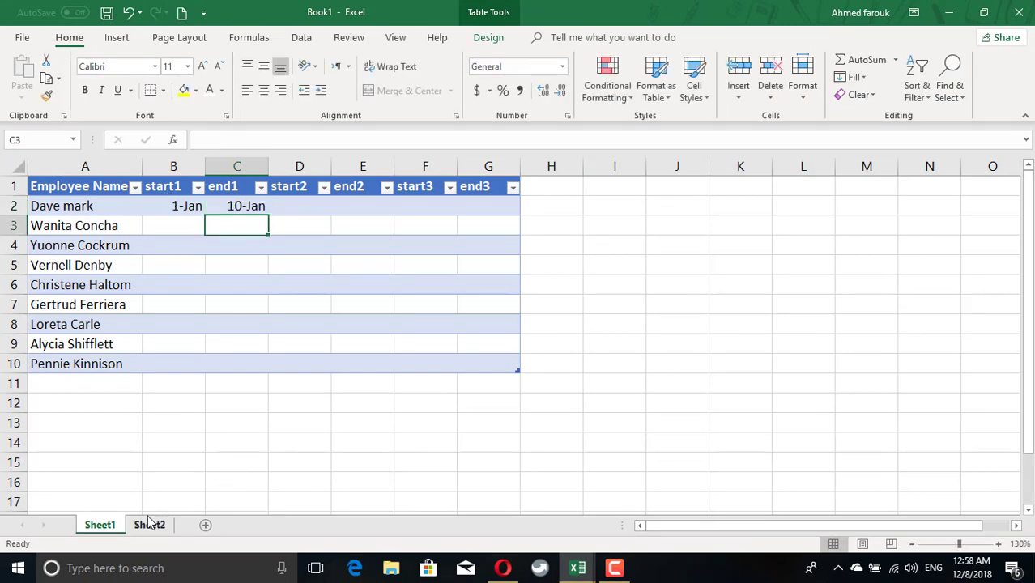
click(149, 524)
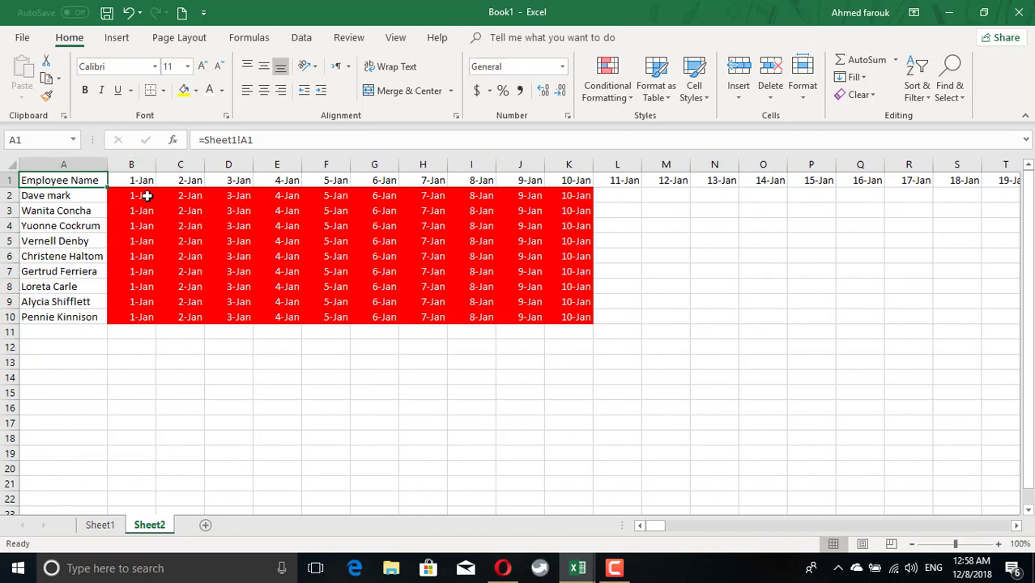
- Edit the red rule to use row-relative bounds Sheet1!$B2 and Sheet1!$C2
click(606, 77)
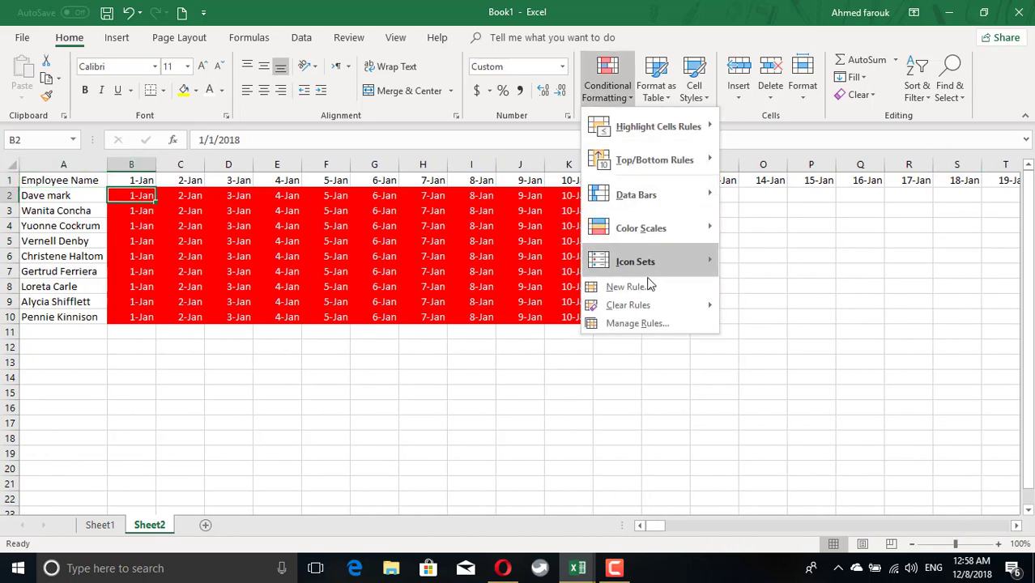
click(637, 323)
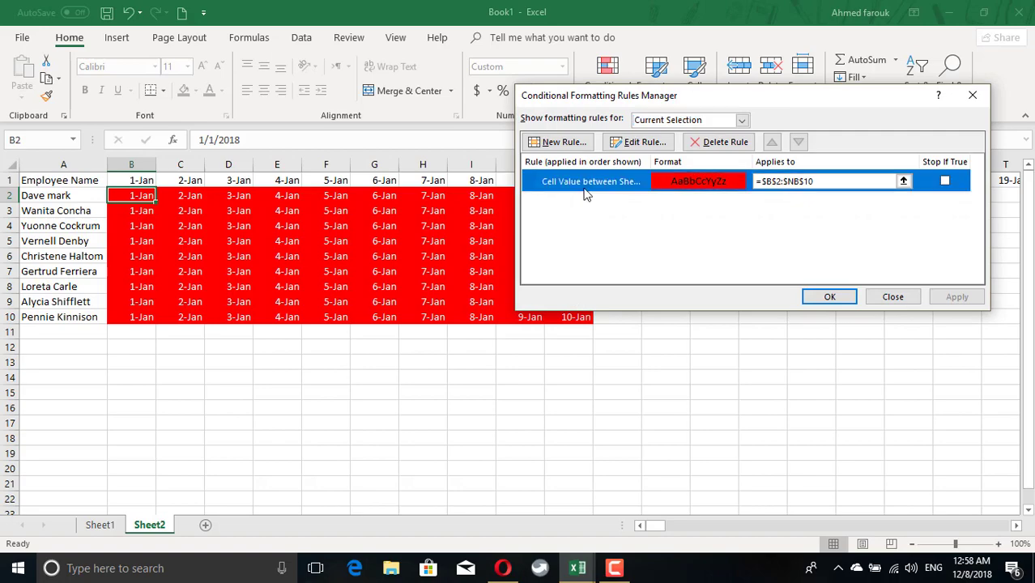
click(639, 142)
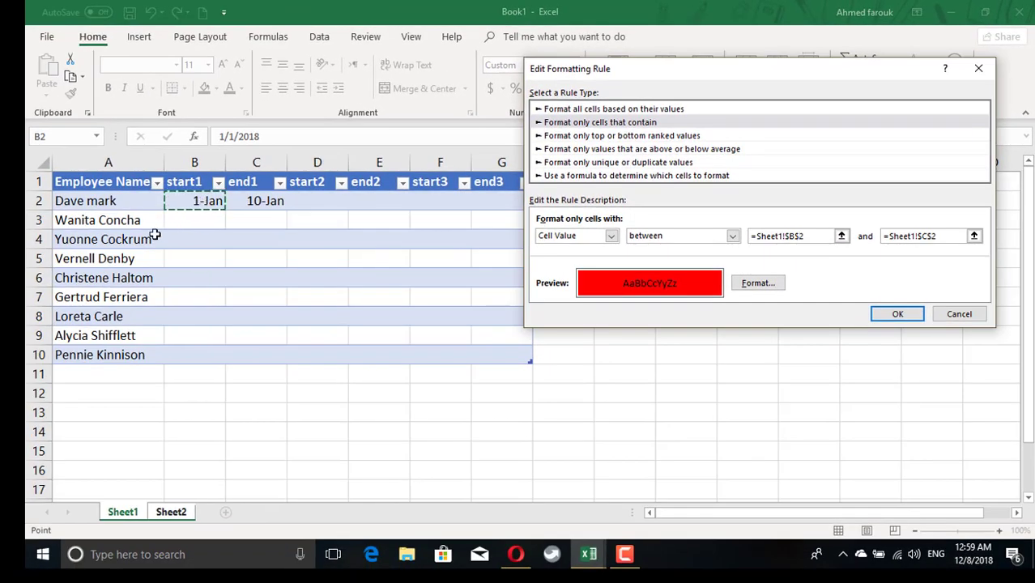
mouse_move(150, 261)
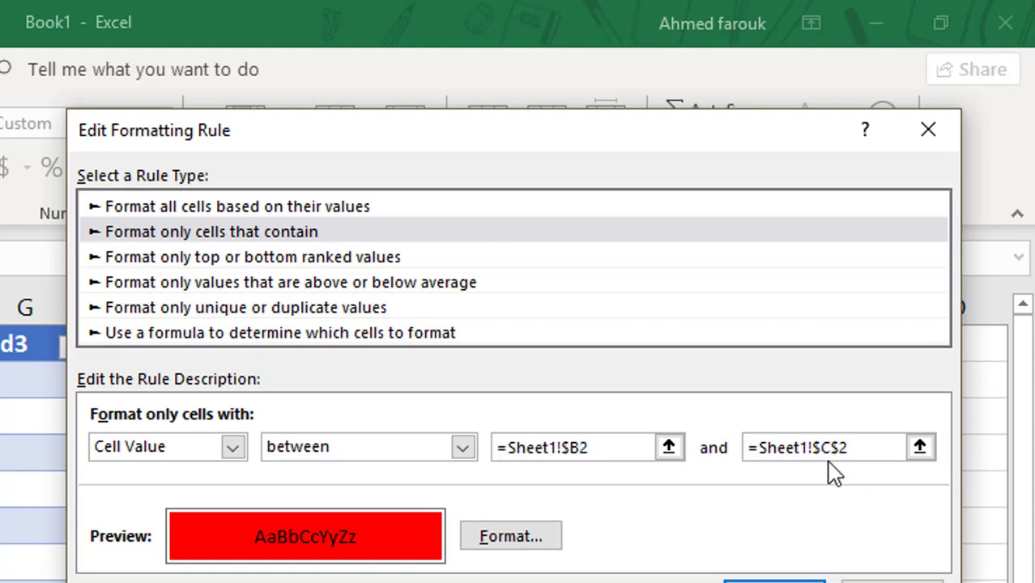
mouse_move(565, 478)
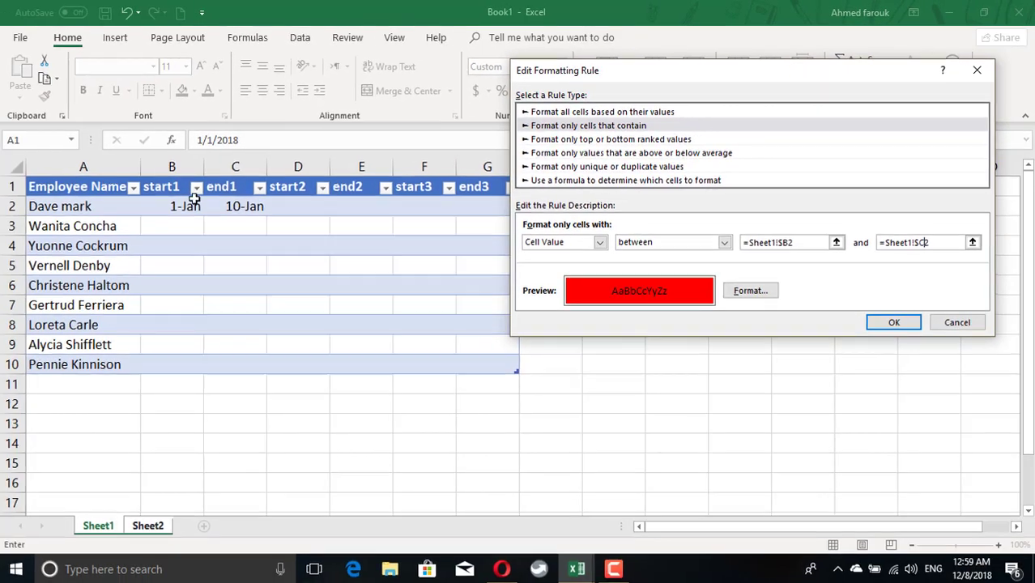
click(893, 322)
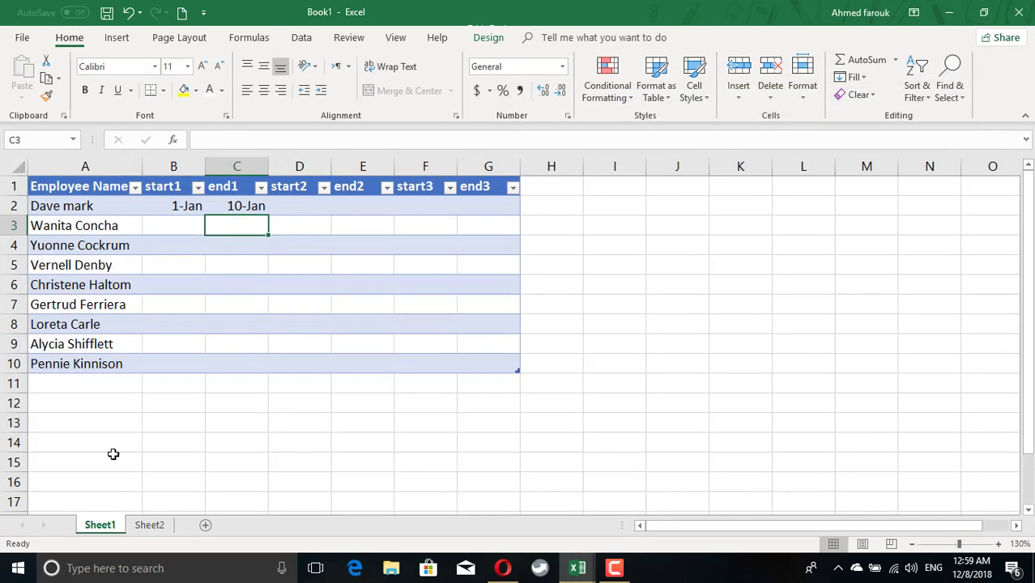
click(173, 343)
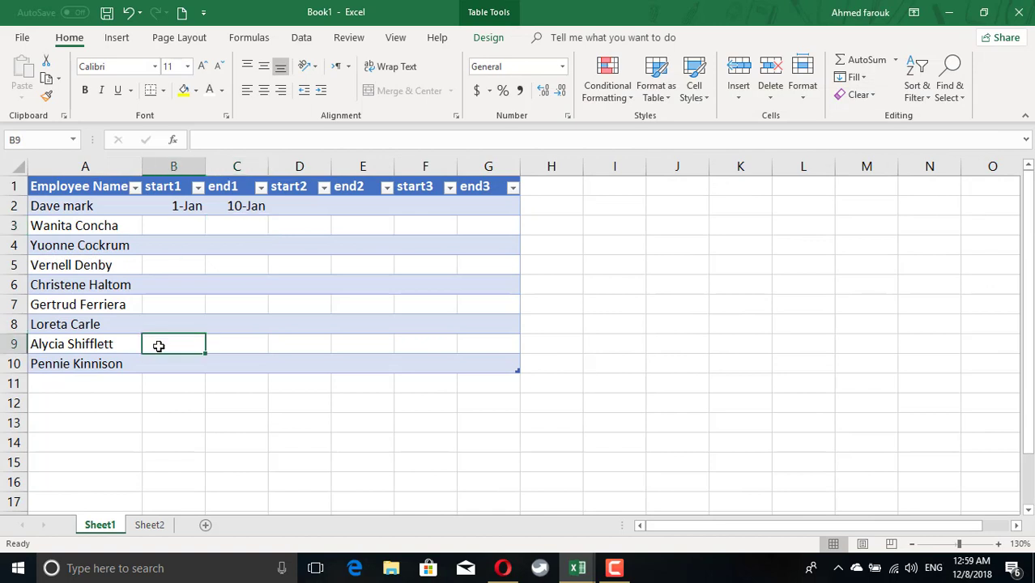
text(1)
click(236, 343)
text(8-Jan)
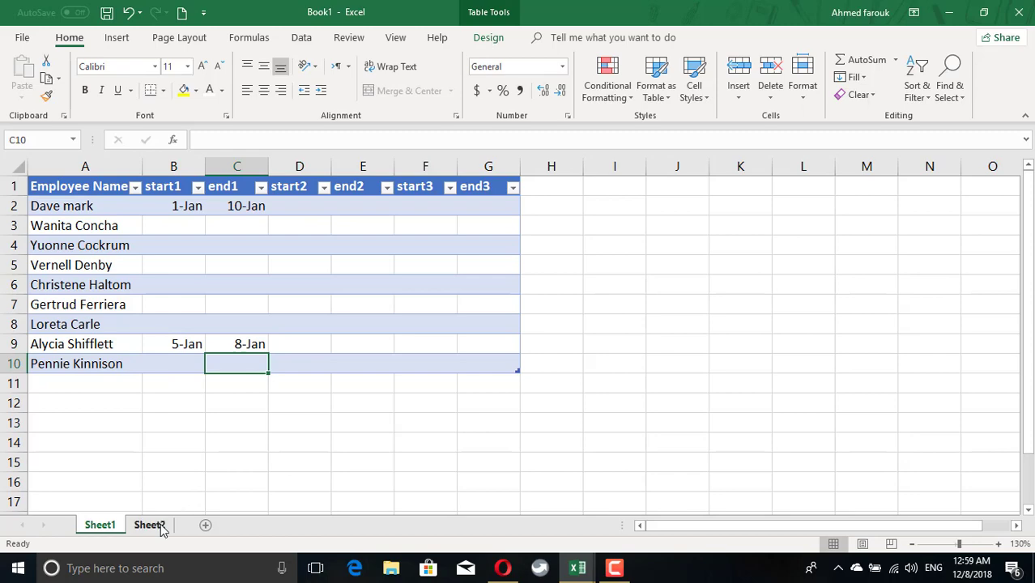
click(149, 525)
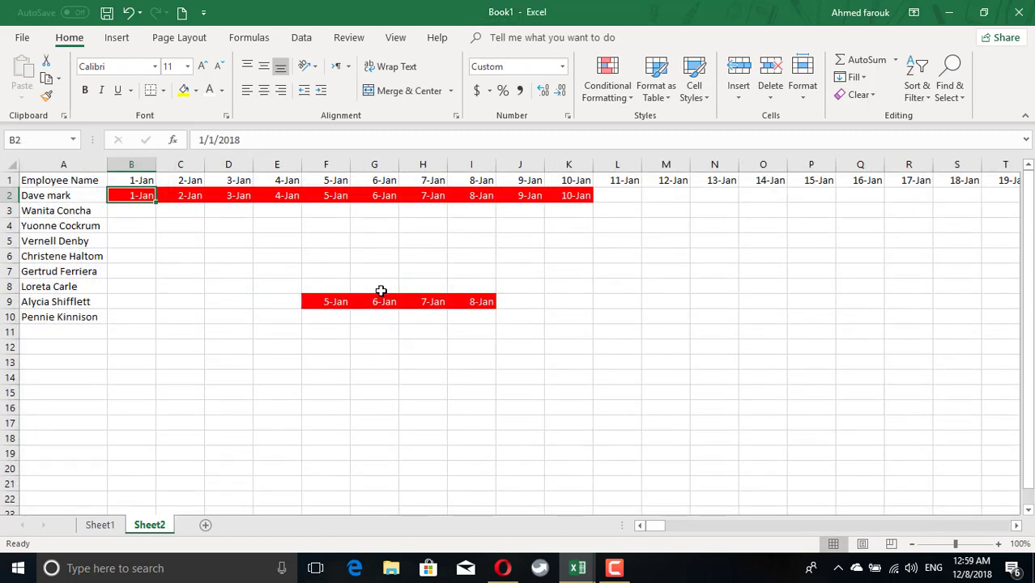
click(100, 525)
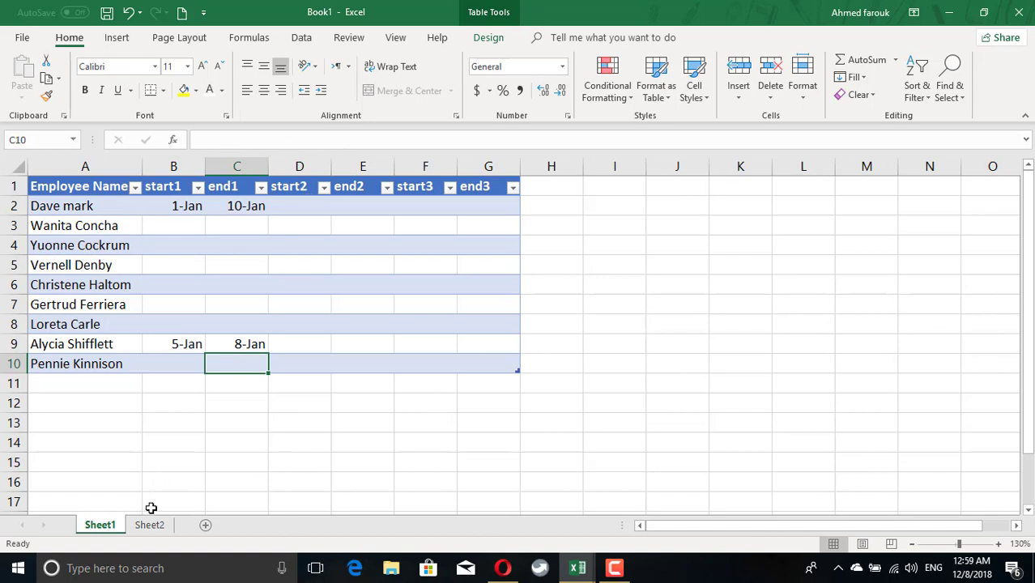
click(149, 525)
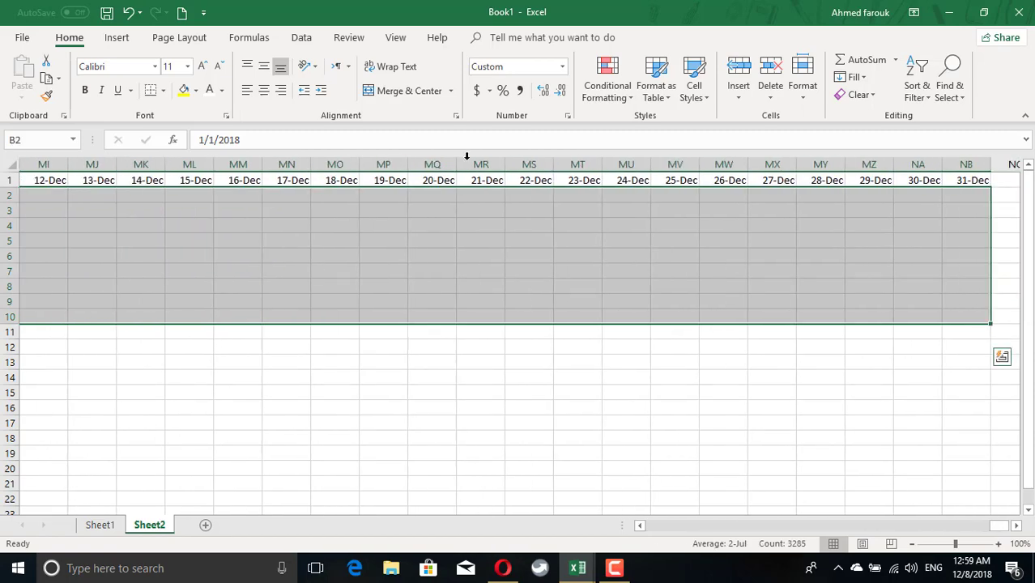
- Create a green-fill conditional formatting rule for values between Sheet1!$D2 and Sheet1!$E2
click(607, 77)
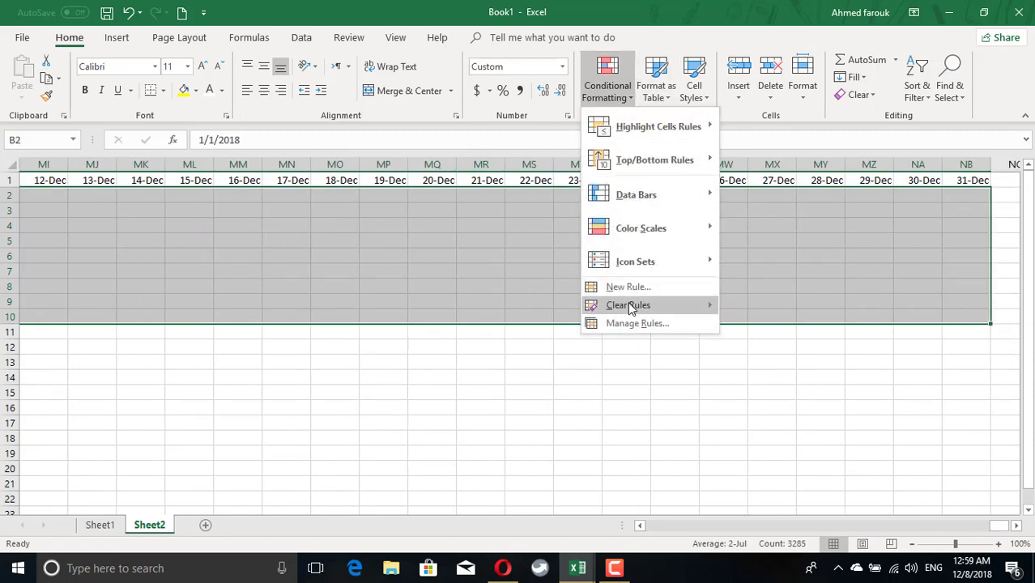
click(627, 286)
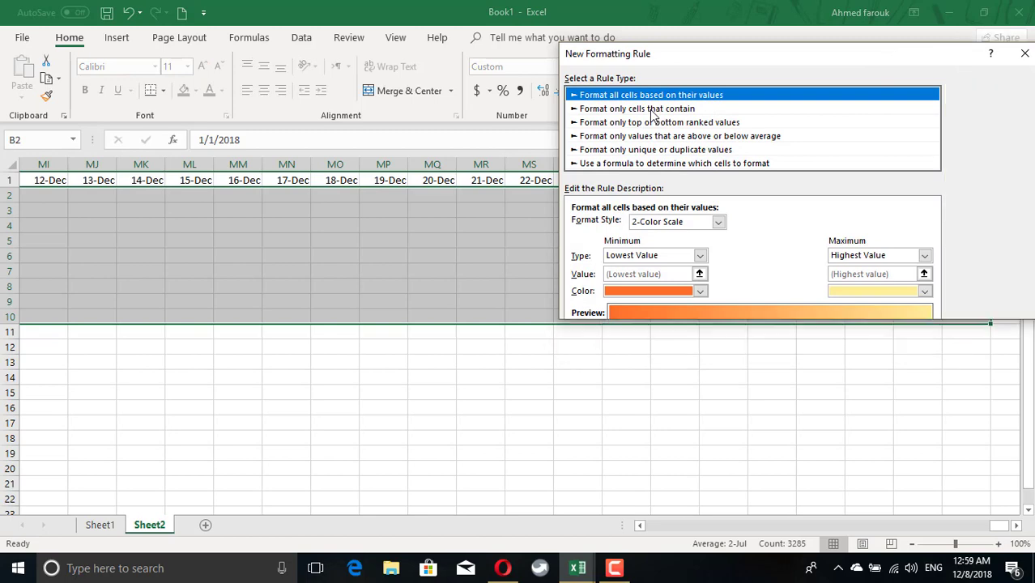
click(637, 108)
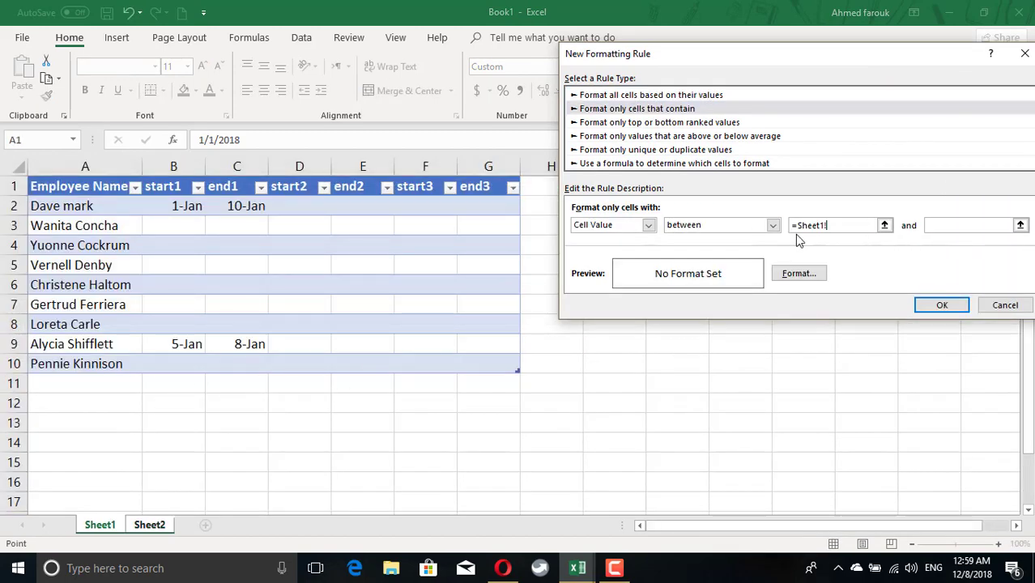
click(299, 206)
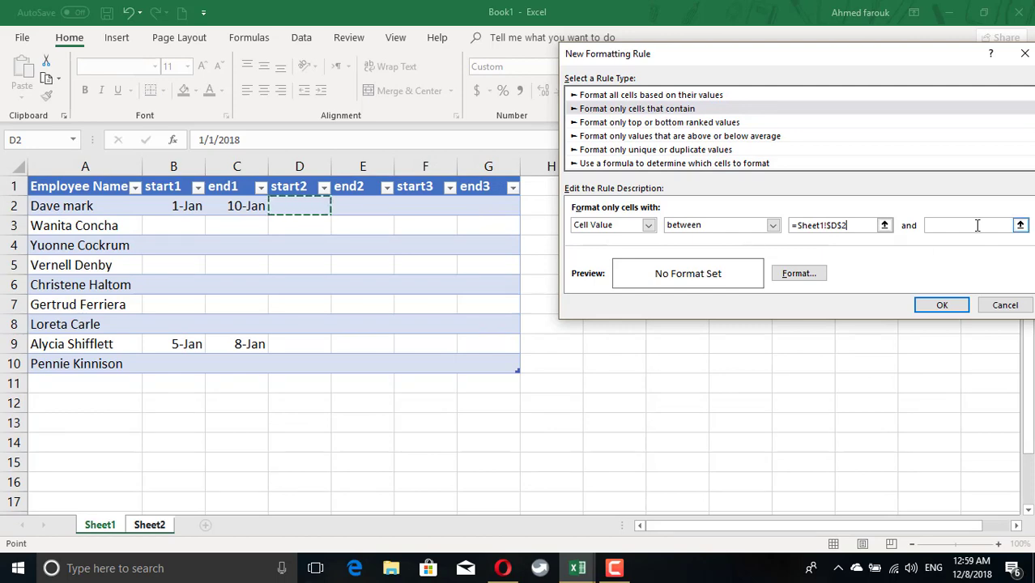
text(=Sheet1!)
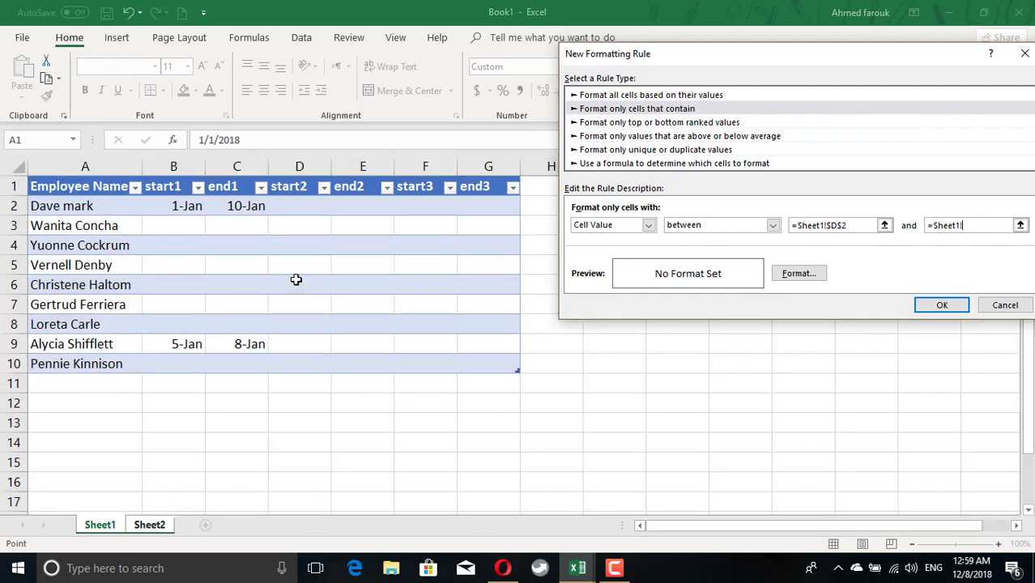
click(362, 204)
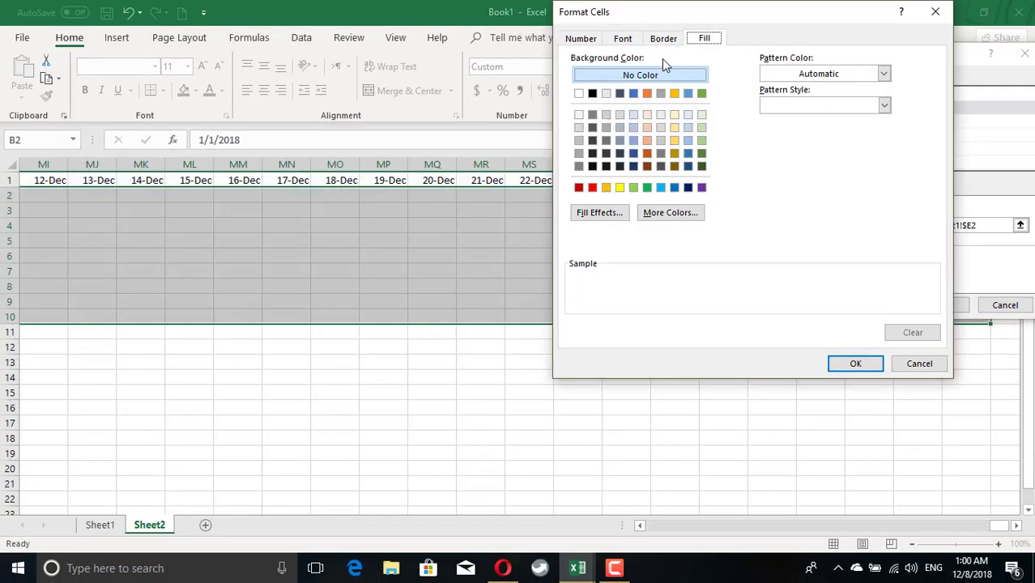
click(701, 140)
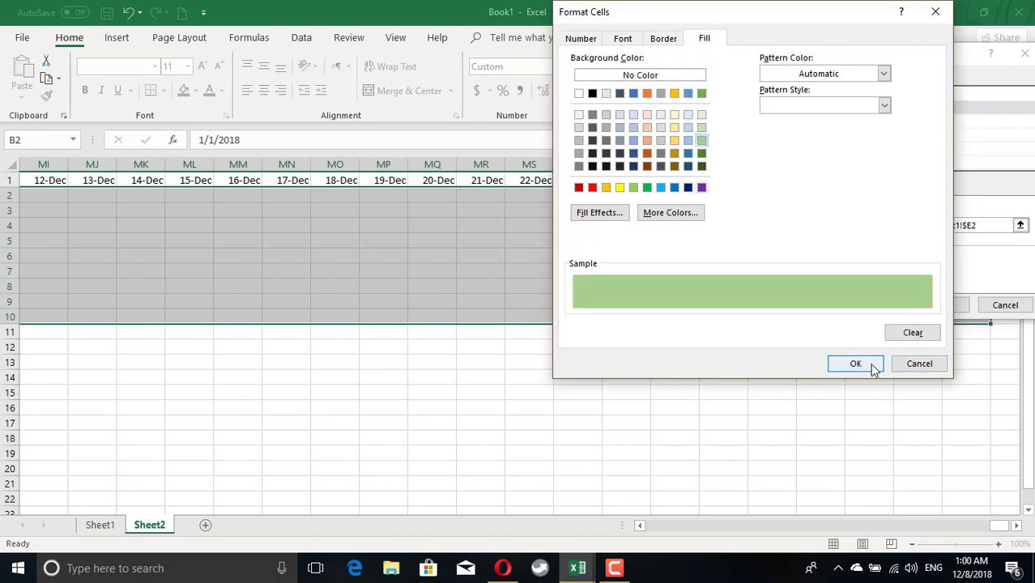
click(855, 363)
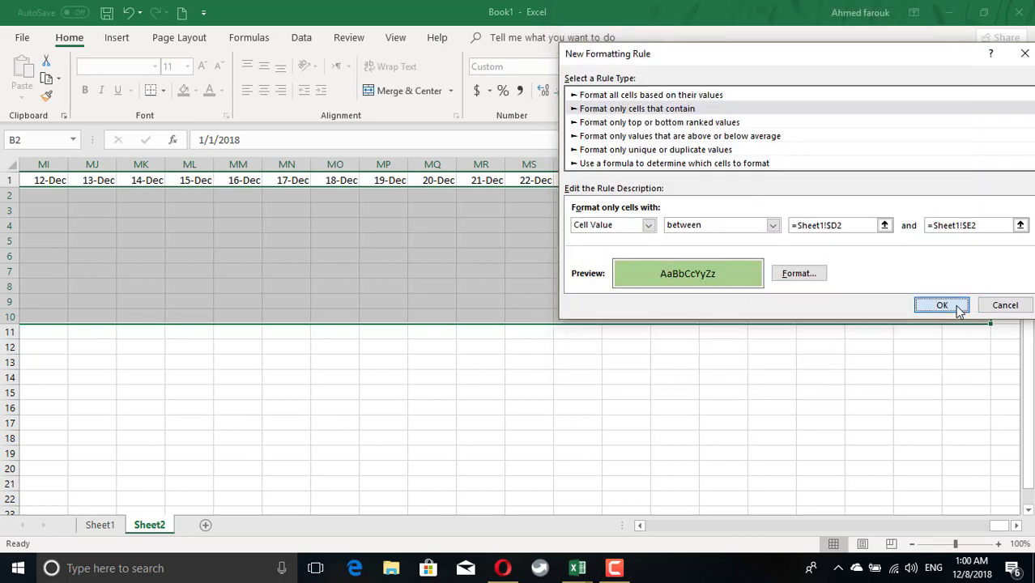
click(941, 305)
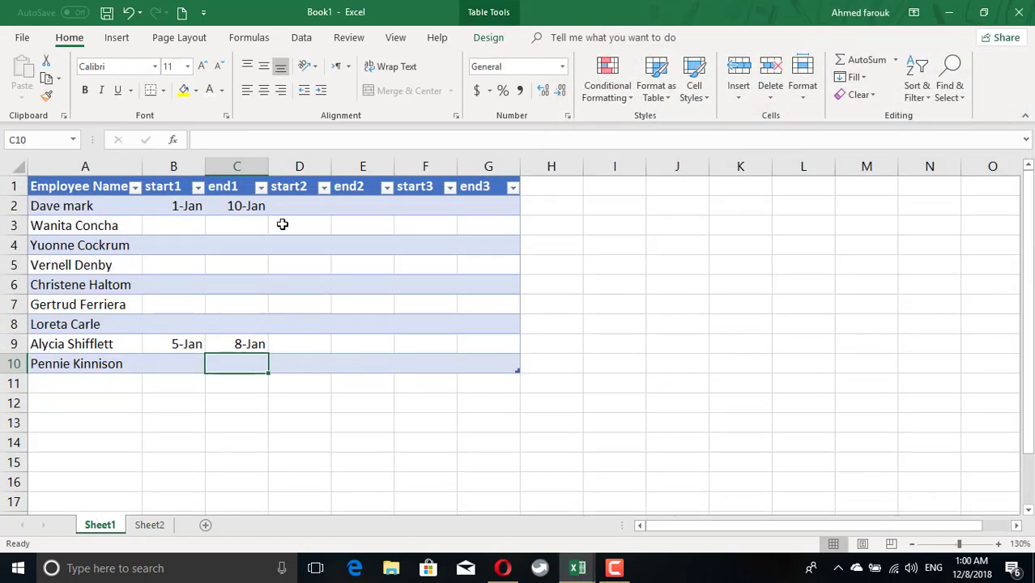
text(1/)
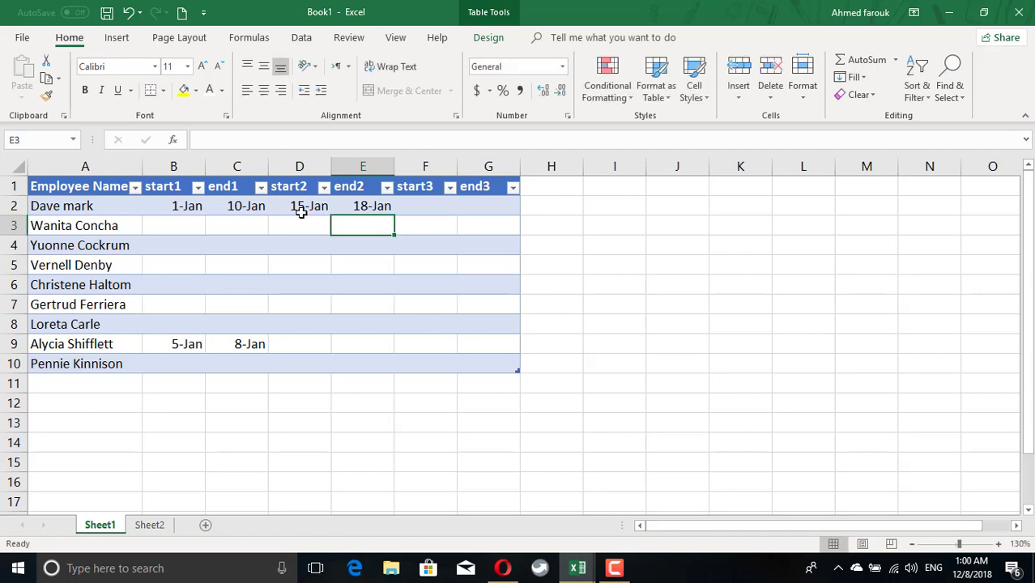
click(149, 525)
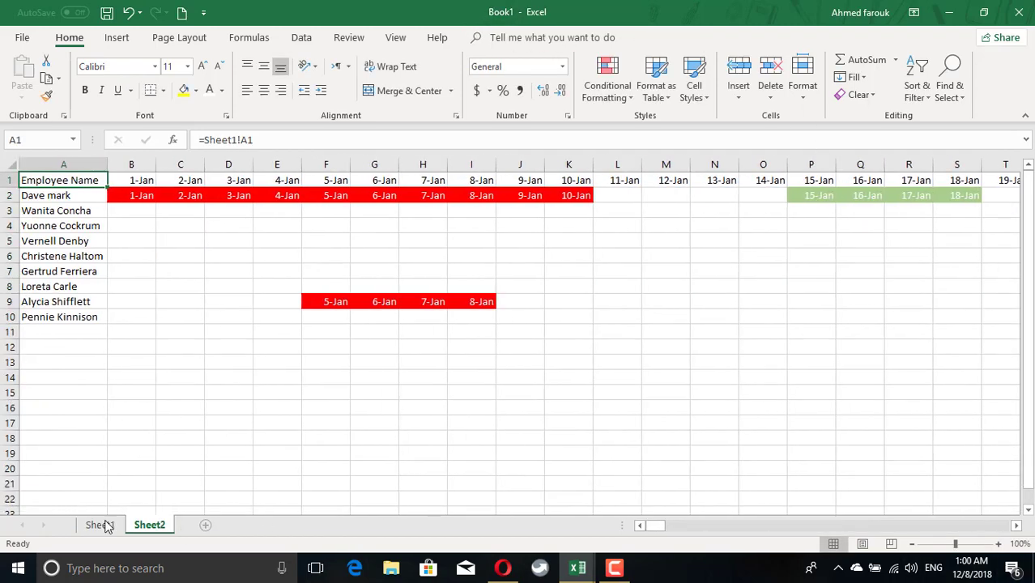
click(100, 525)
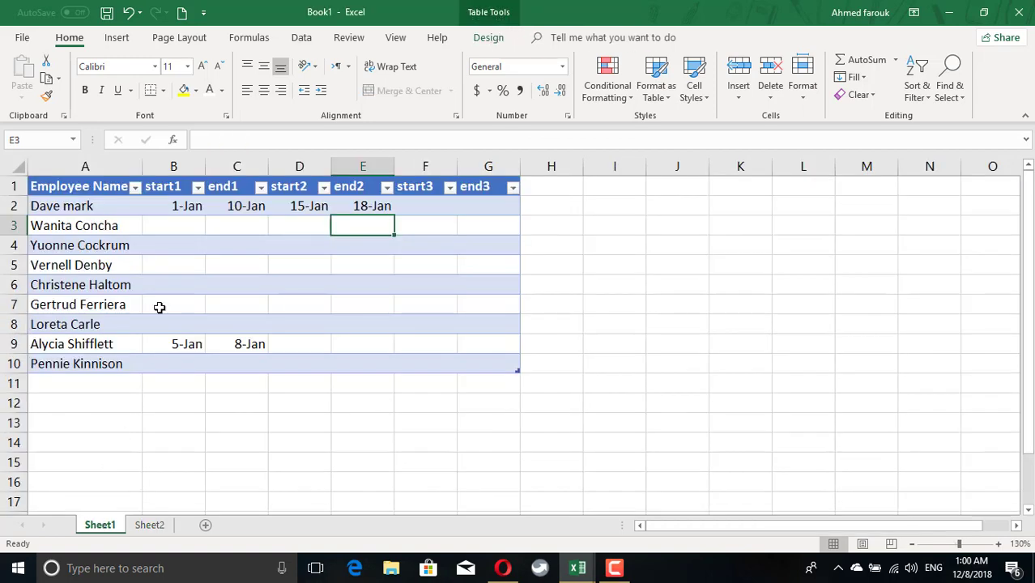
click(85, 383)
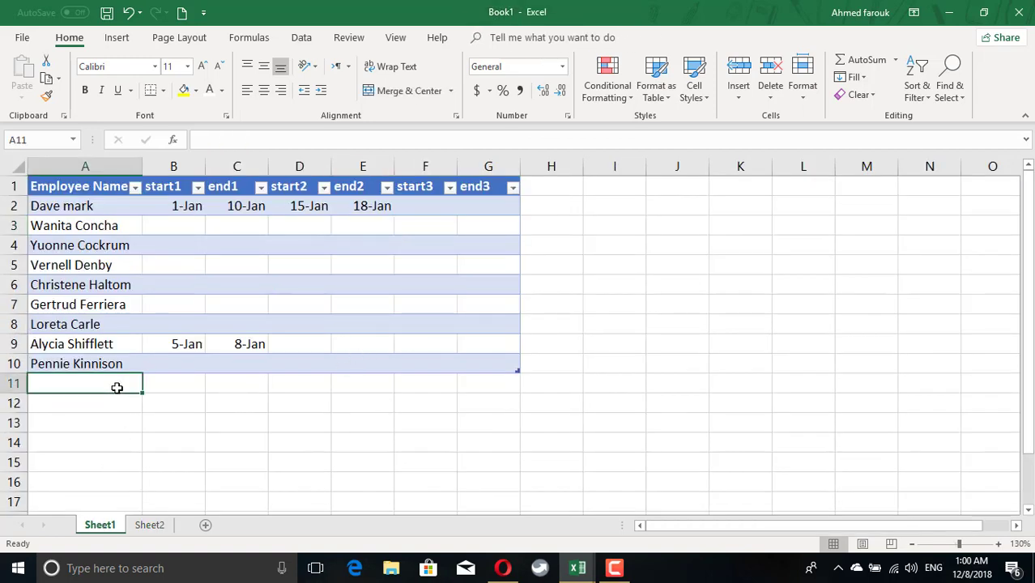
- Add employee 'ahmed' in row 11 of Sheet1 and Sheet2, and copy row 10's calendar cells
text(ahmed)
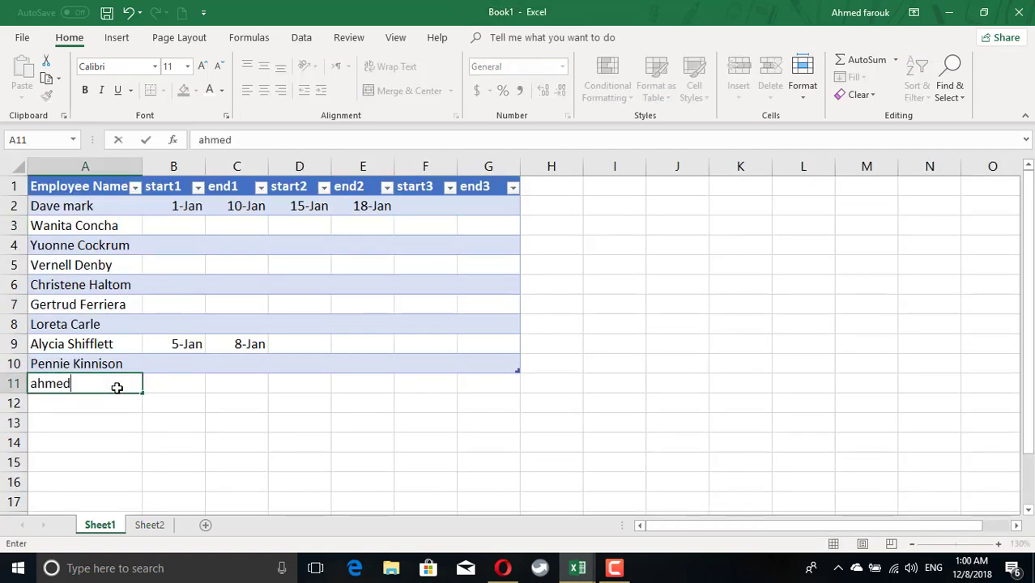
click(149, 524)
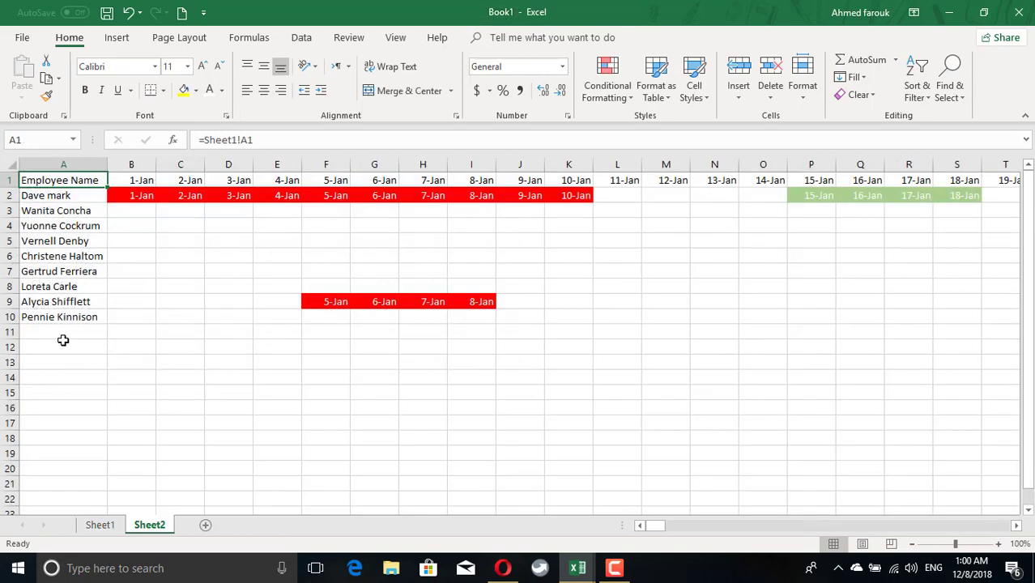
click(63, 316)
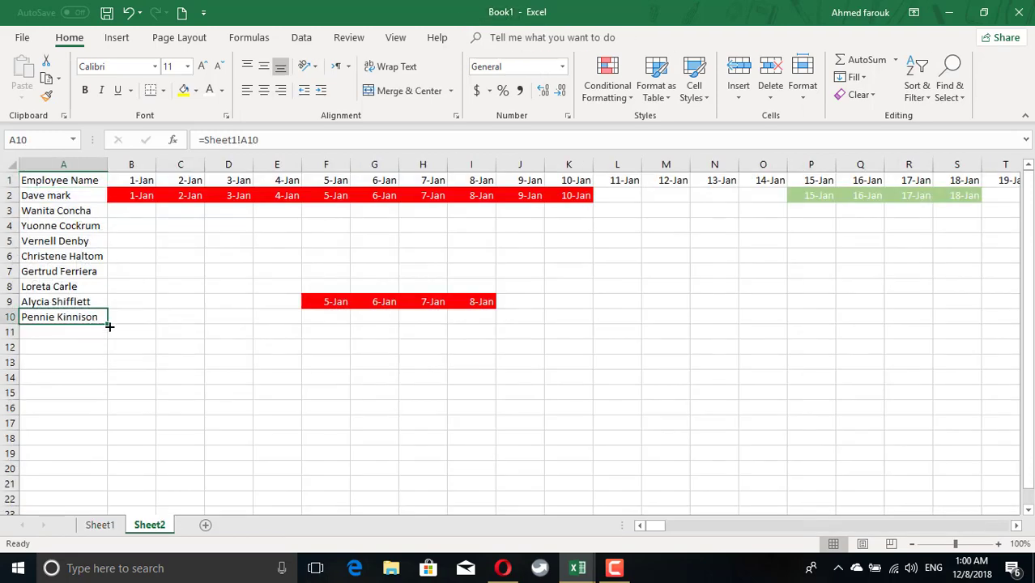
text(ahmed)
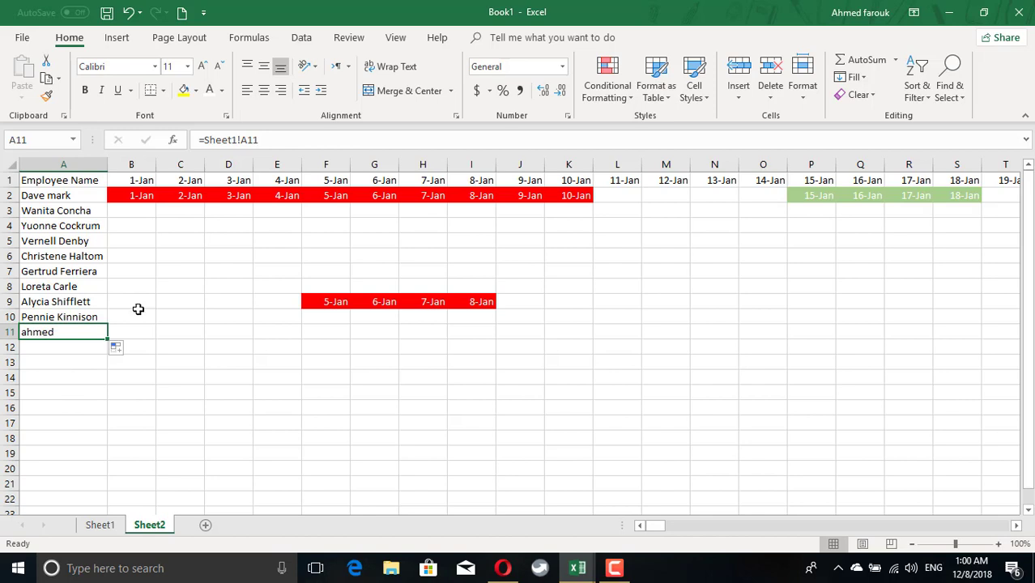
click(132, 316)
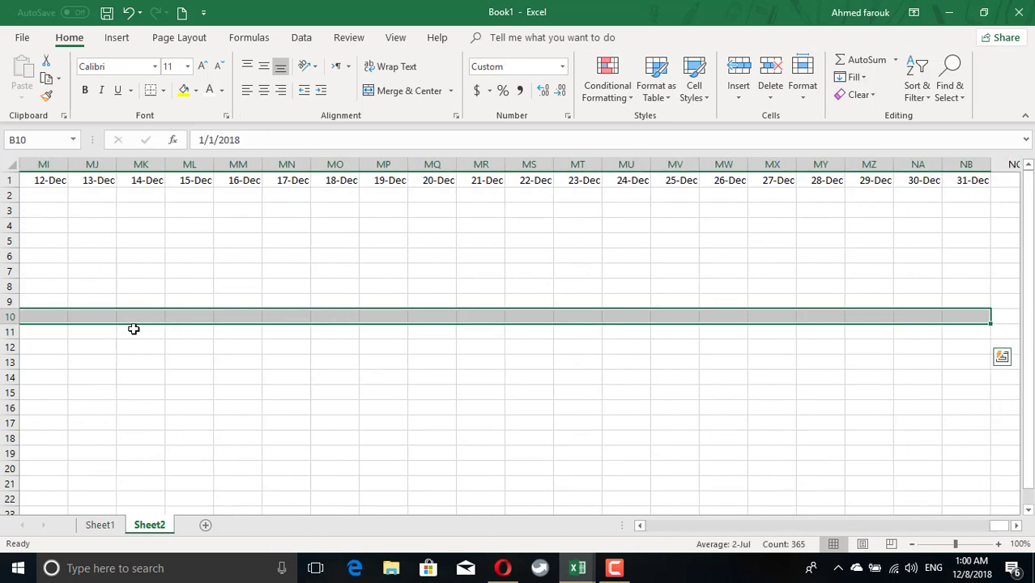
key(ctrl+c)
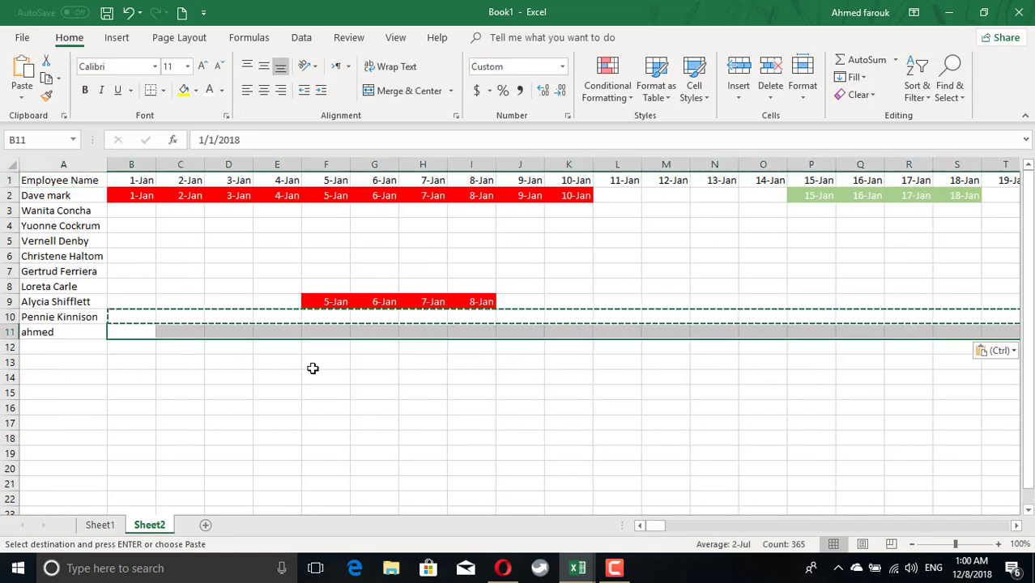
- Enter ahmed's 10-Jan to 12-Jan leave and confirm it shows red on Sheet2
click(100, 524)
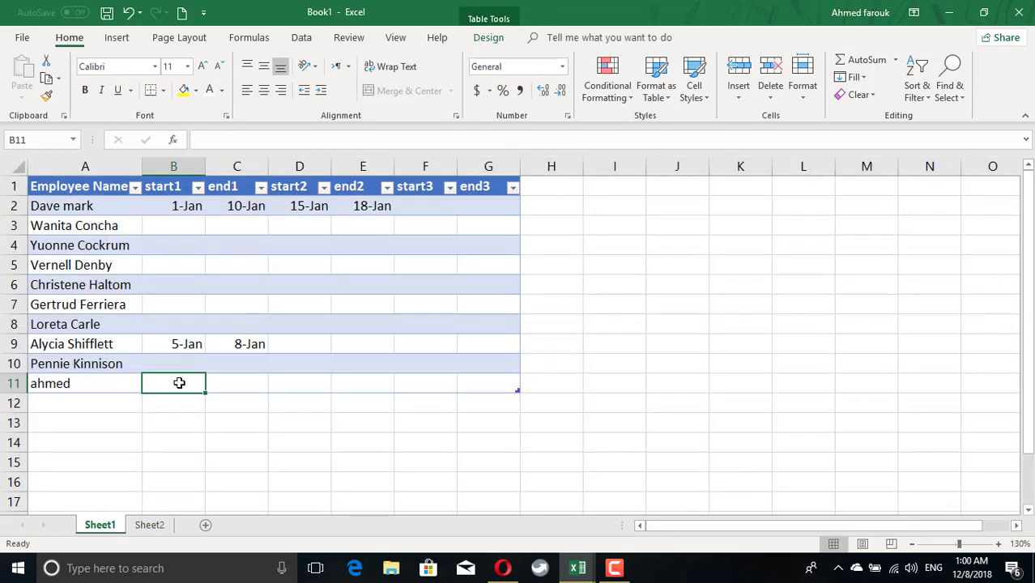
text(1/12)
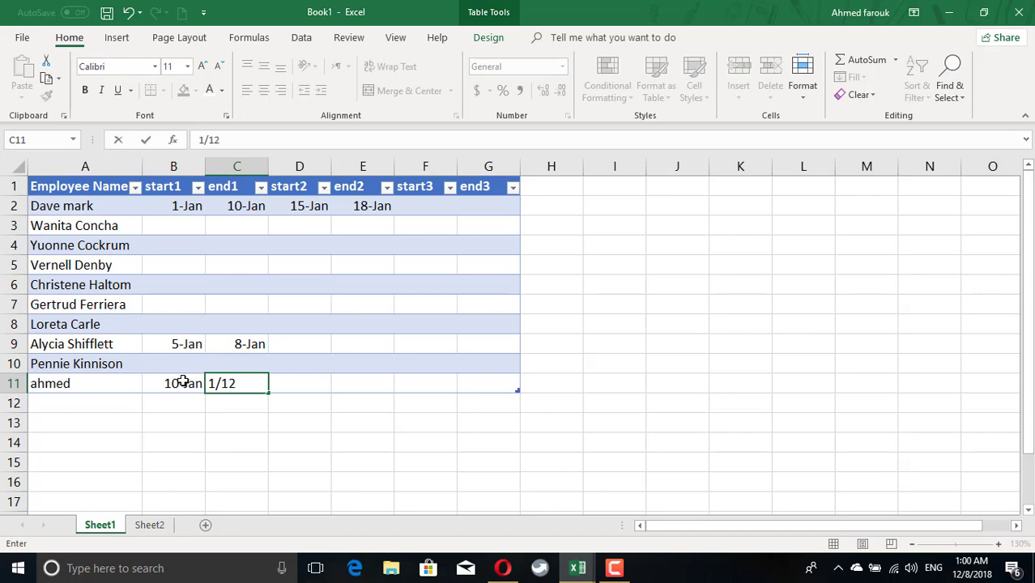
click(149, 525)
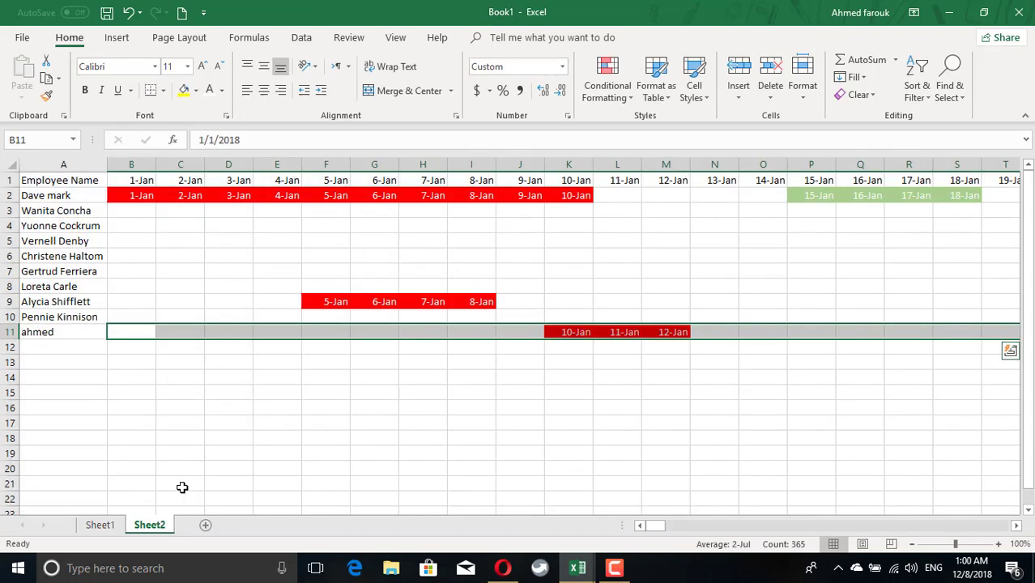
click(666, 346)
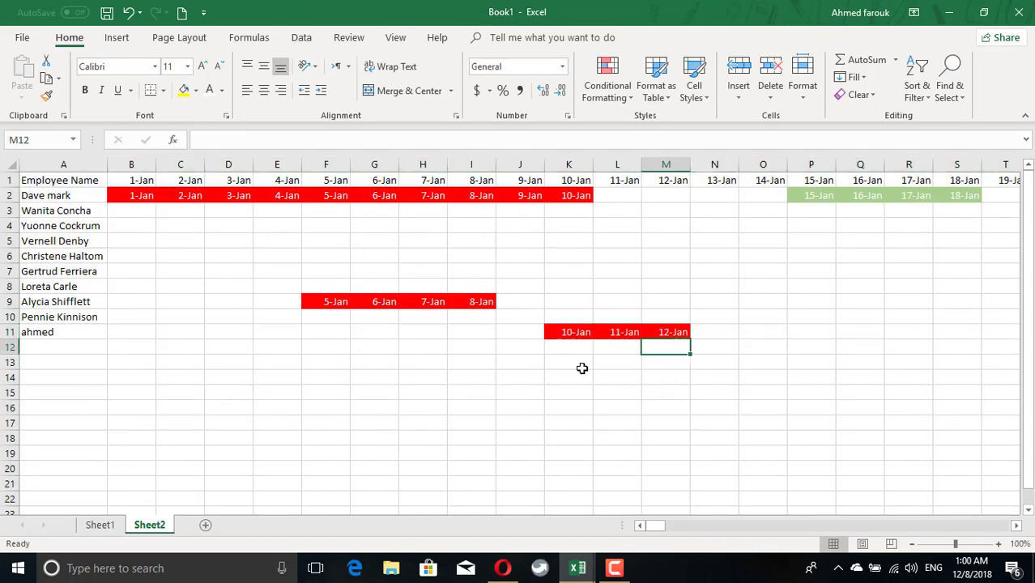